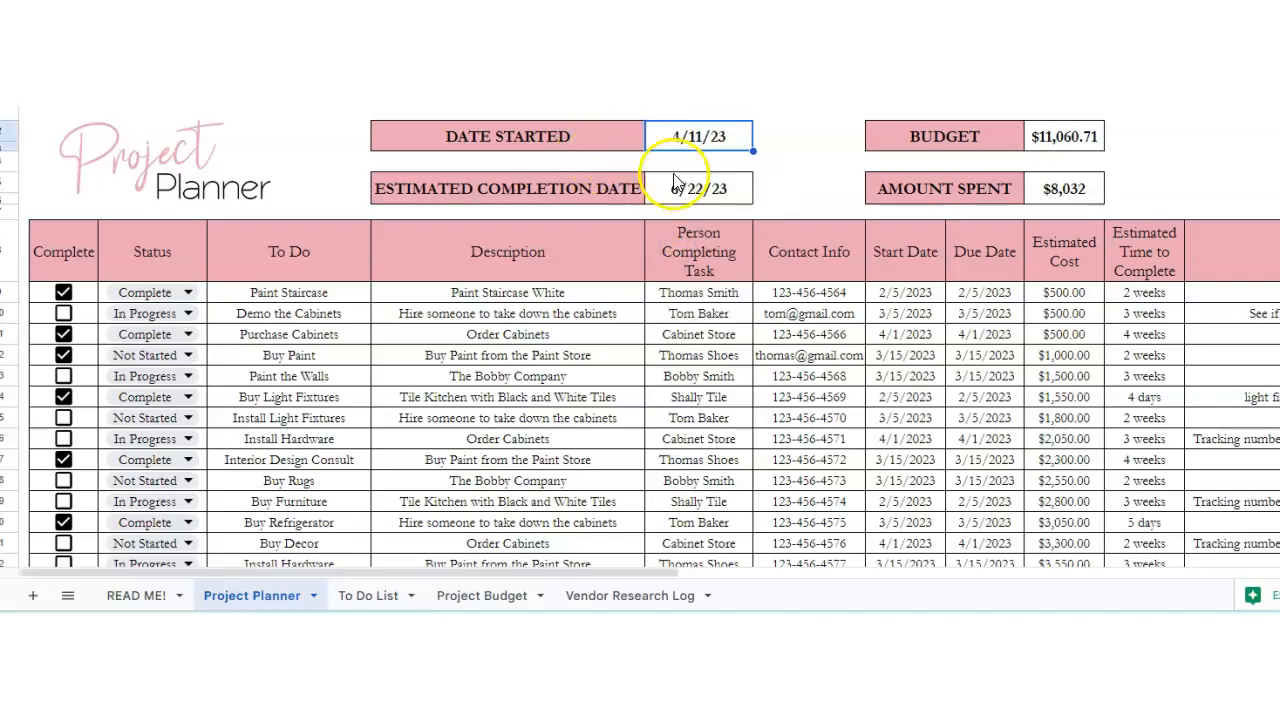
- Change the estimated completion date from 6/22/23 to 6/29/23 using the date picker
left_click(698, 188)
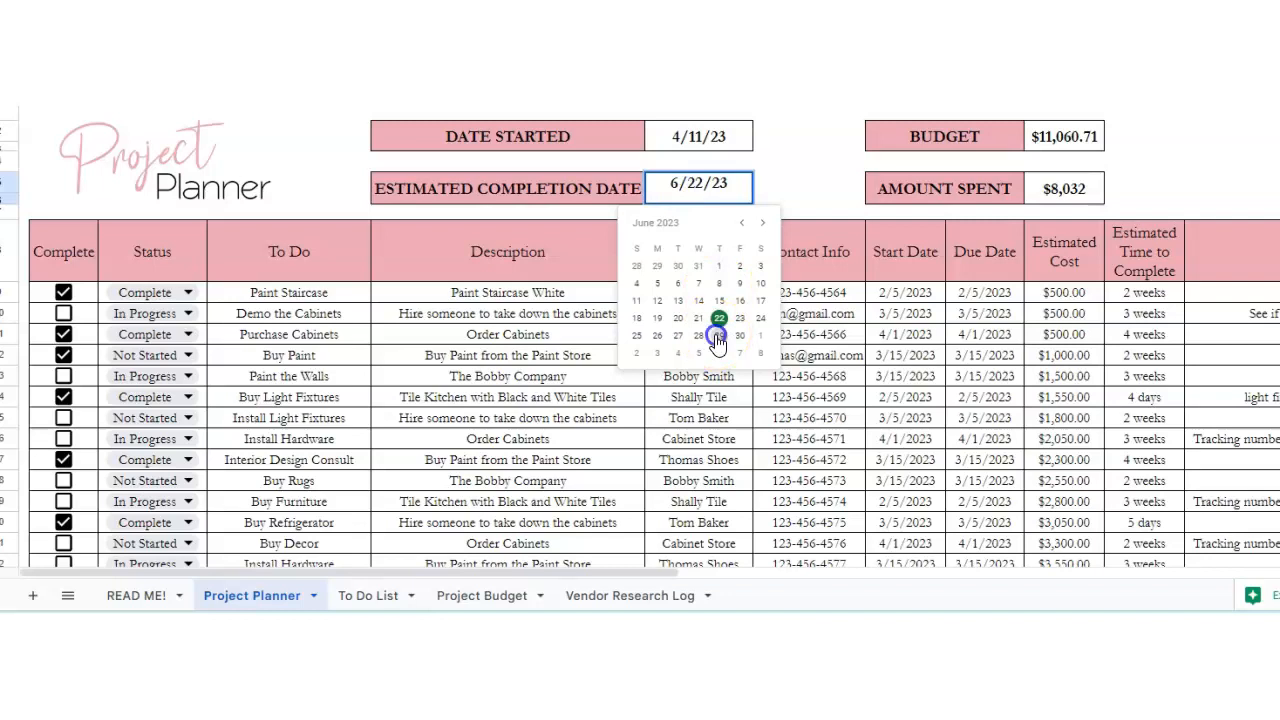
left_click(719, 335)
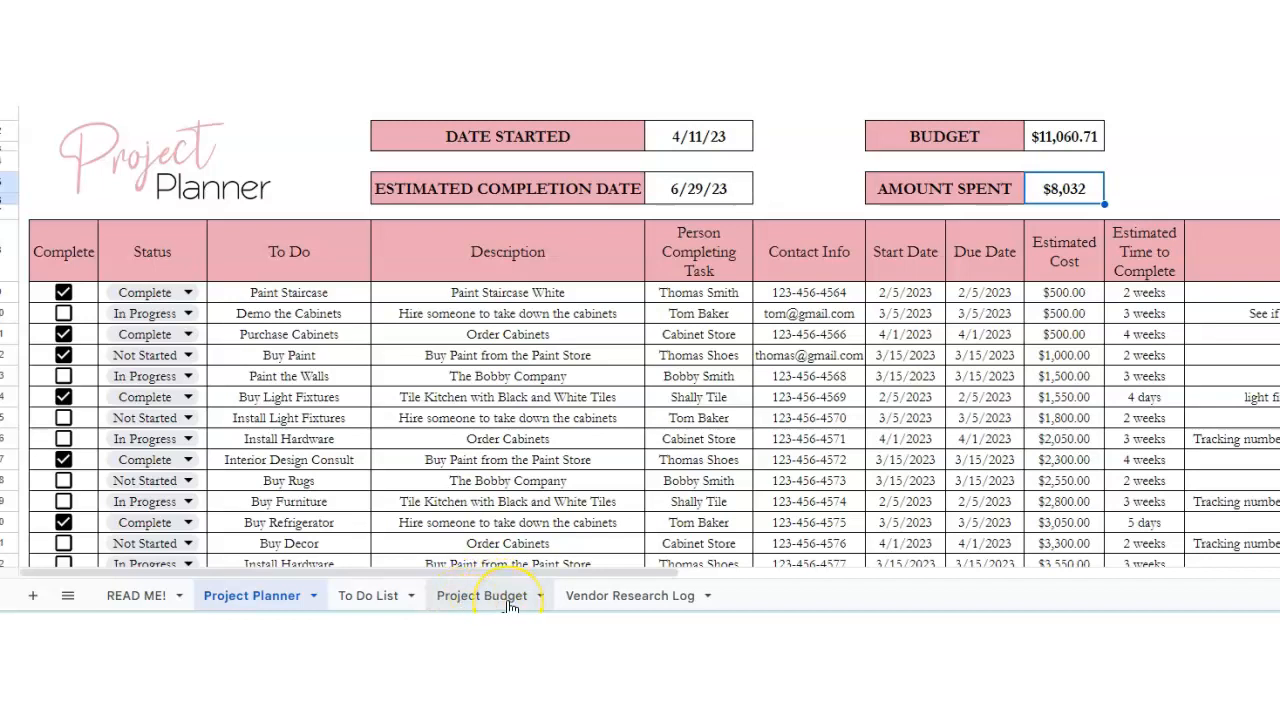
mouse_move(493, 601)
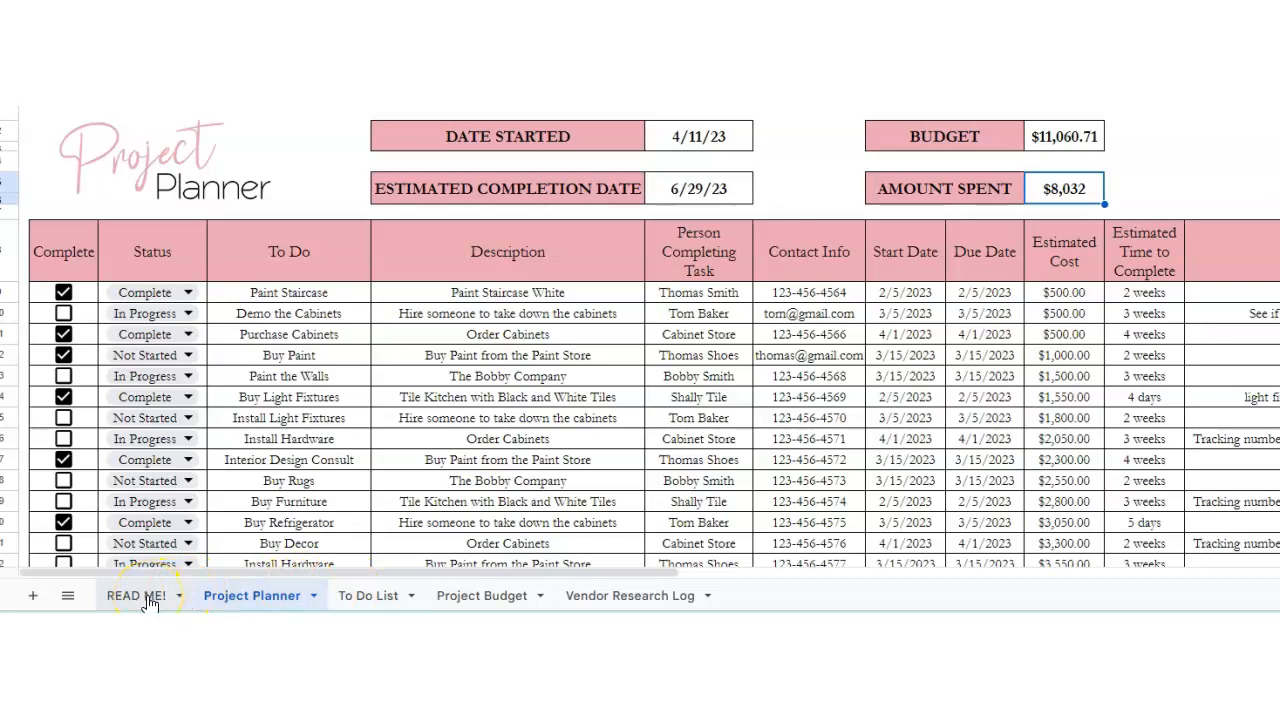
left_click(135, 595)
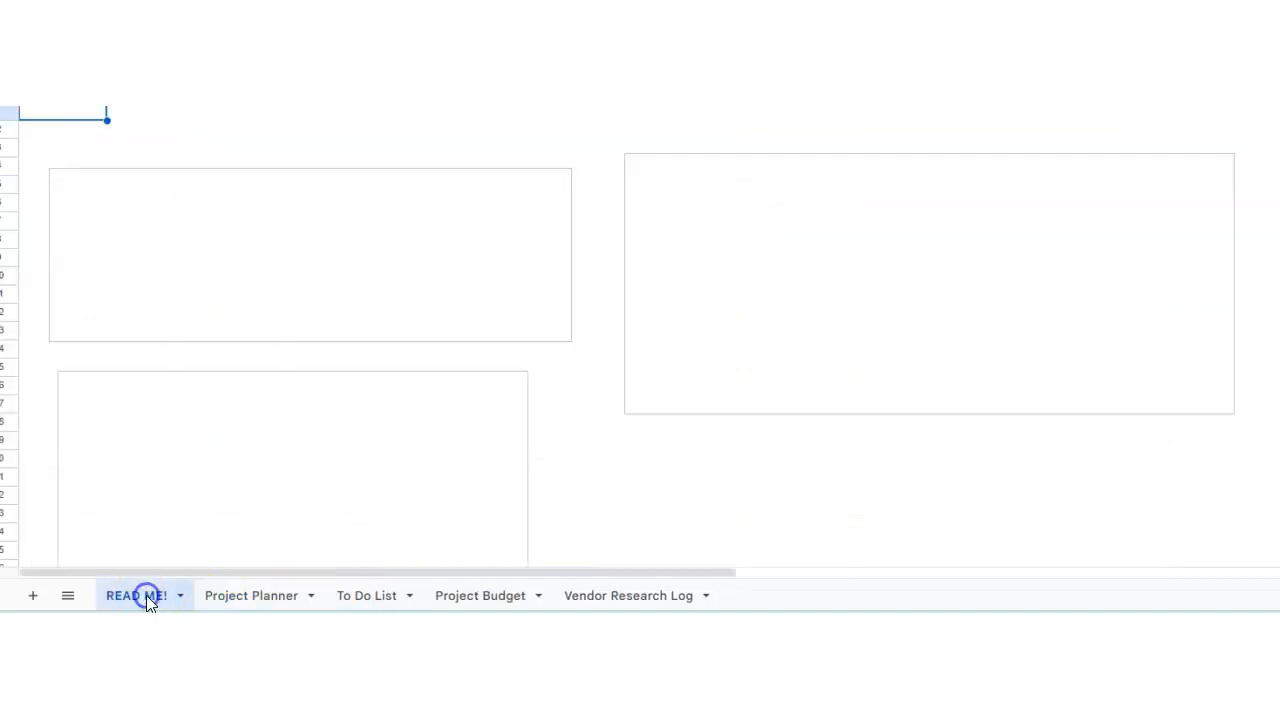
left_click(135, 595)
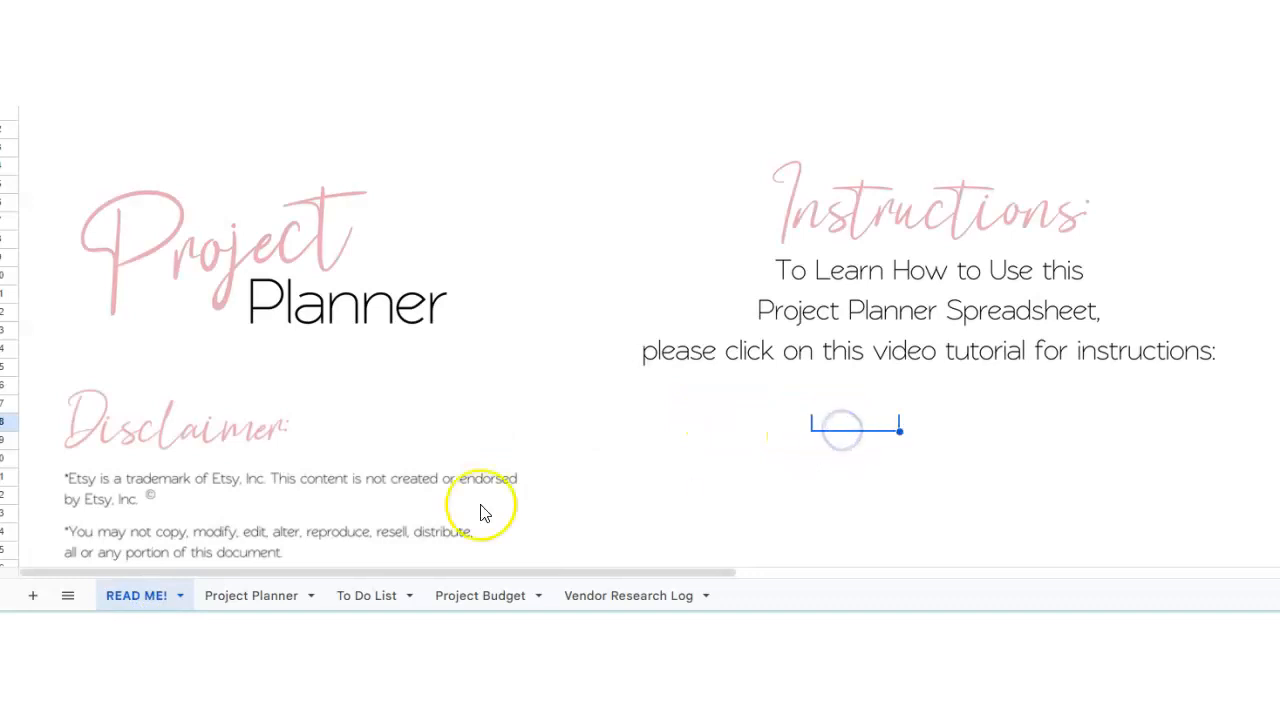
left_click(251, 595)
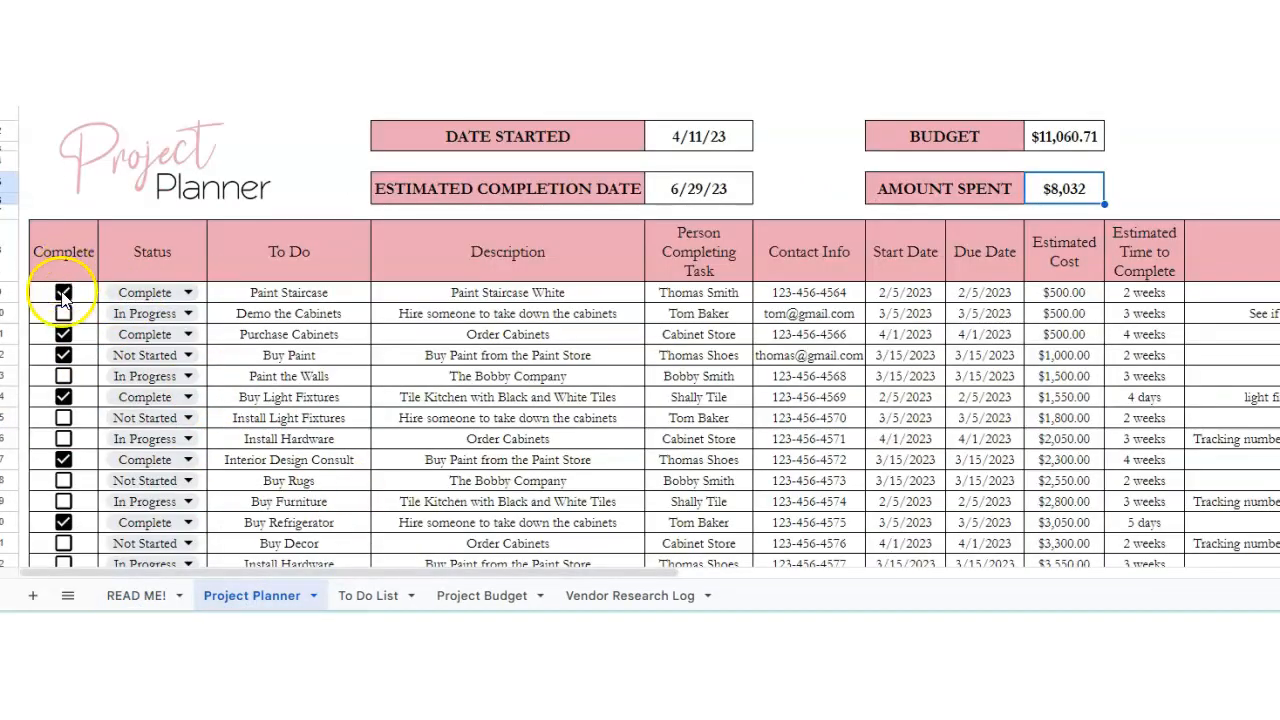
- Uncheck the Paint Staircase task and set its status to In Progress
left_click(63, 292)
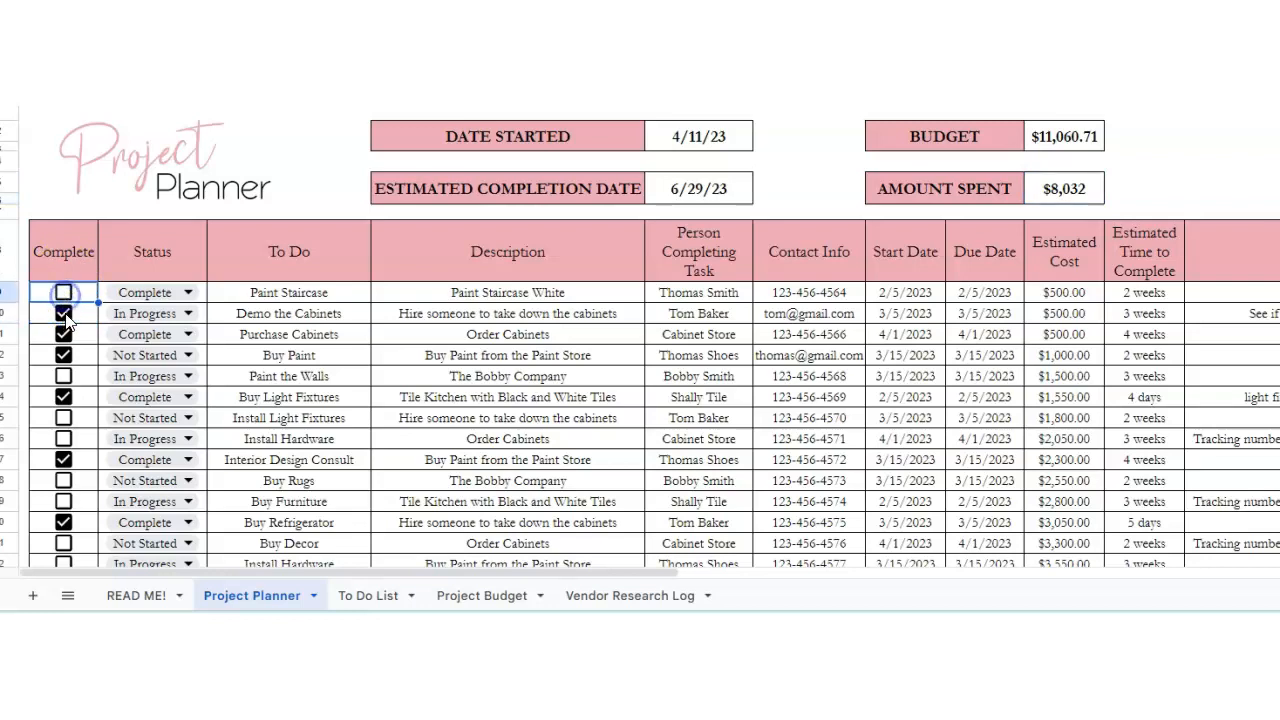
left_click(189, 292)
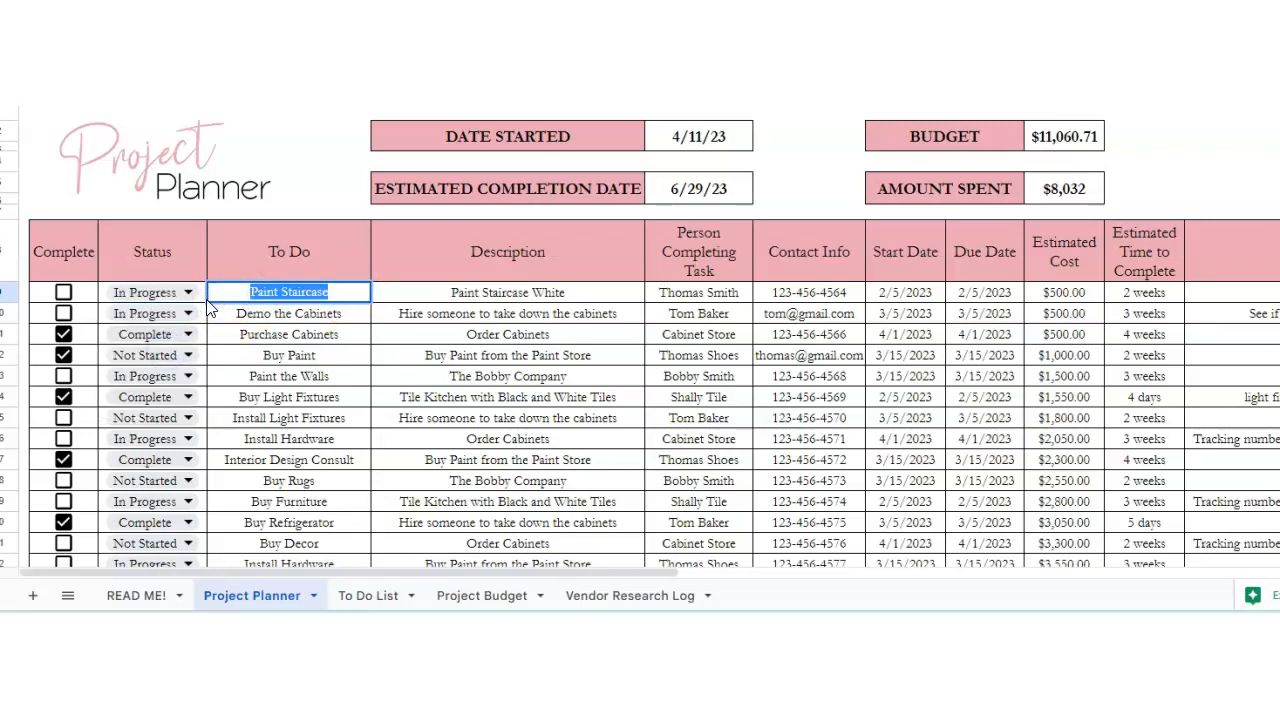
type("Contact 40 Clients")
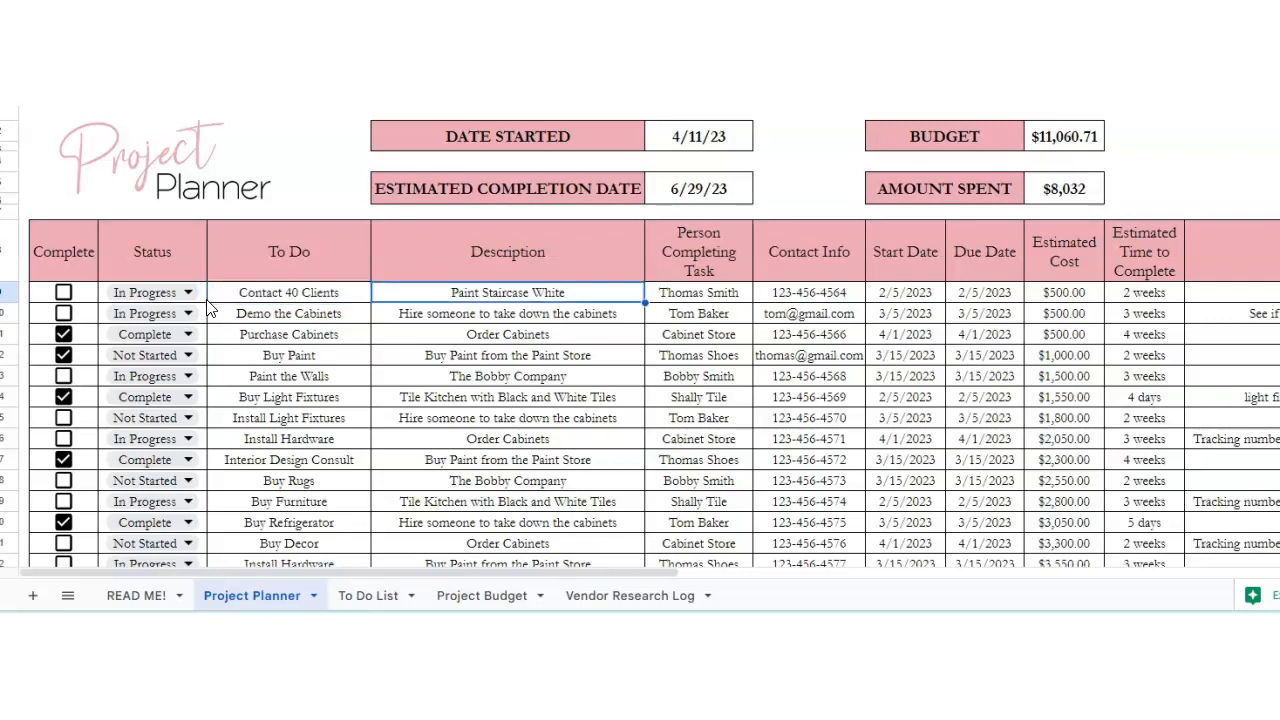
type("Contct")
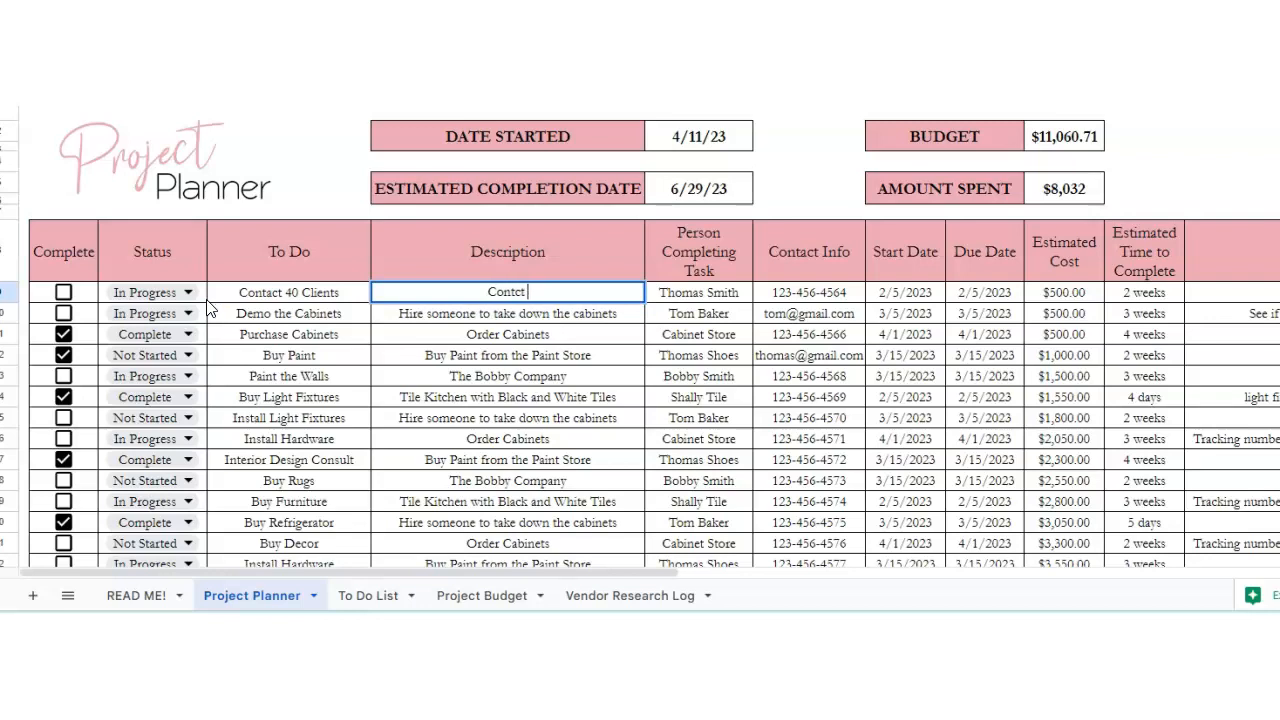
type("Contact wit")
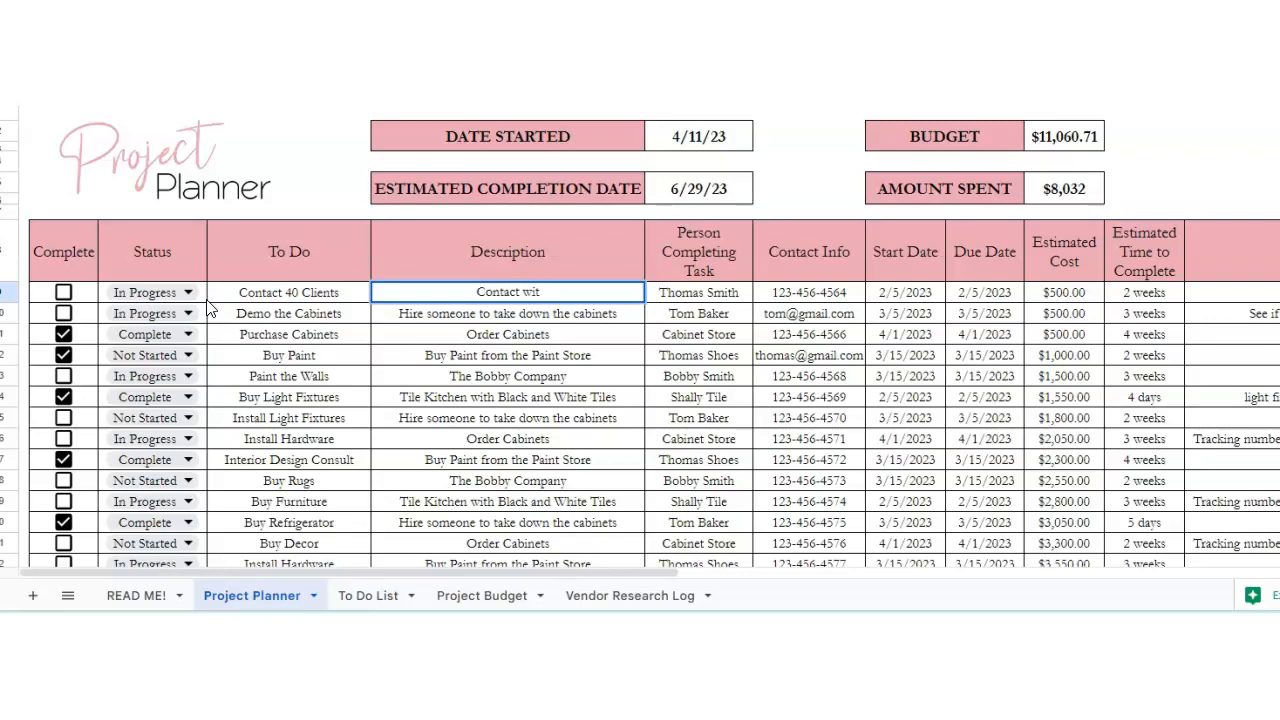
type("via website")
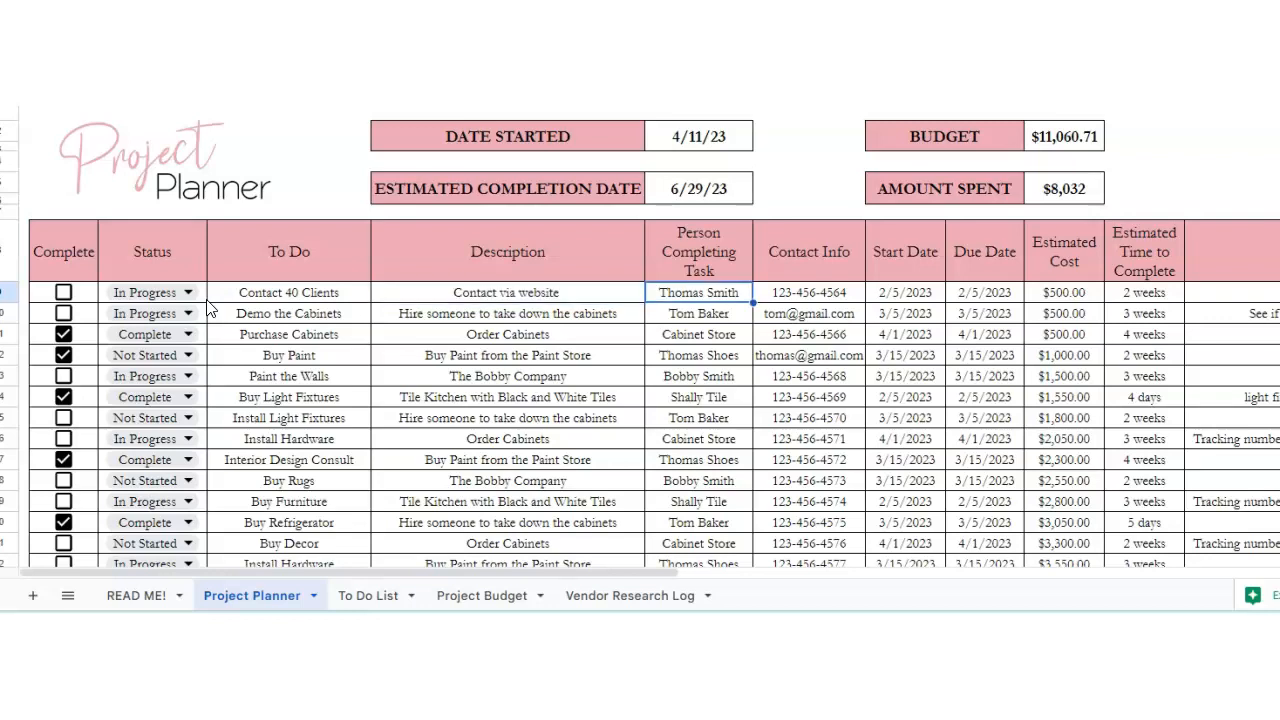
type("Me")
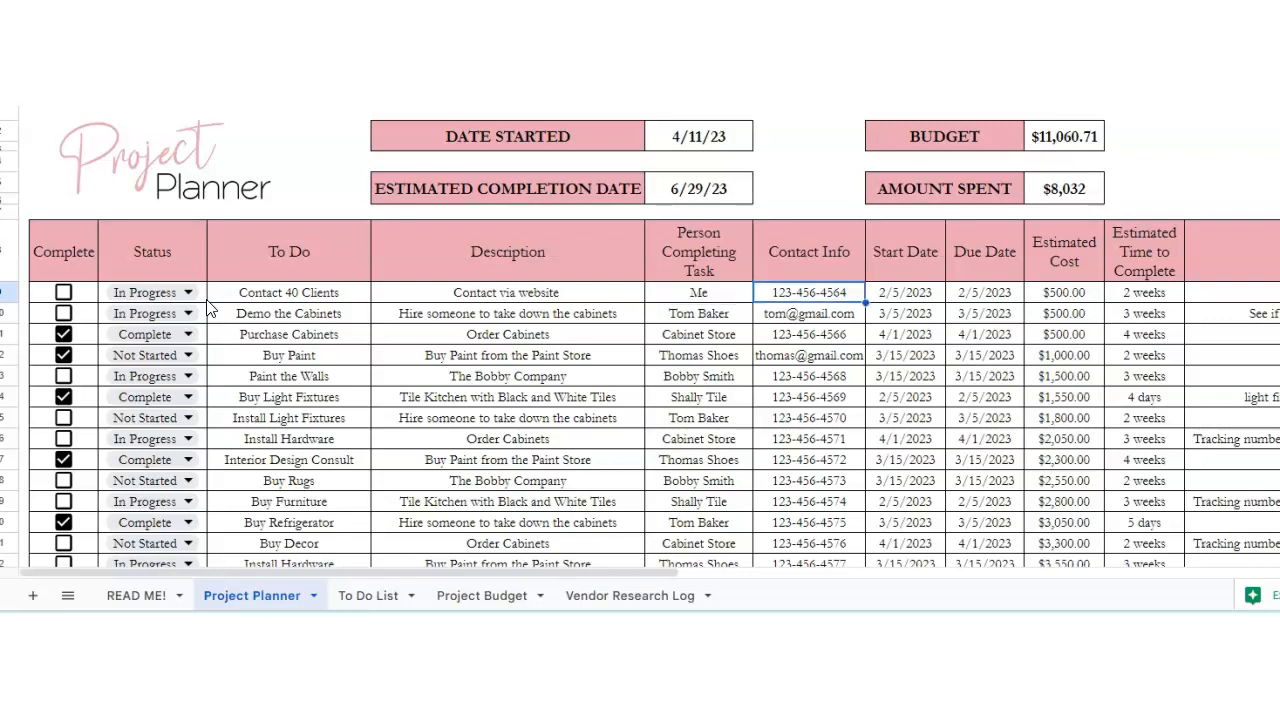
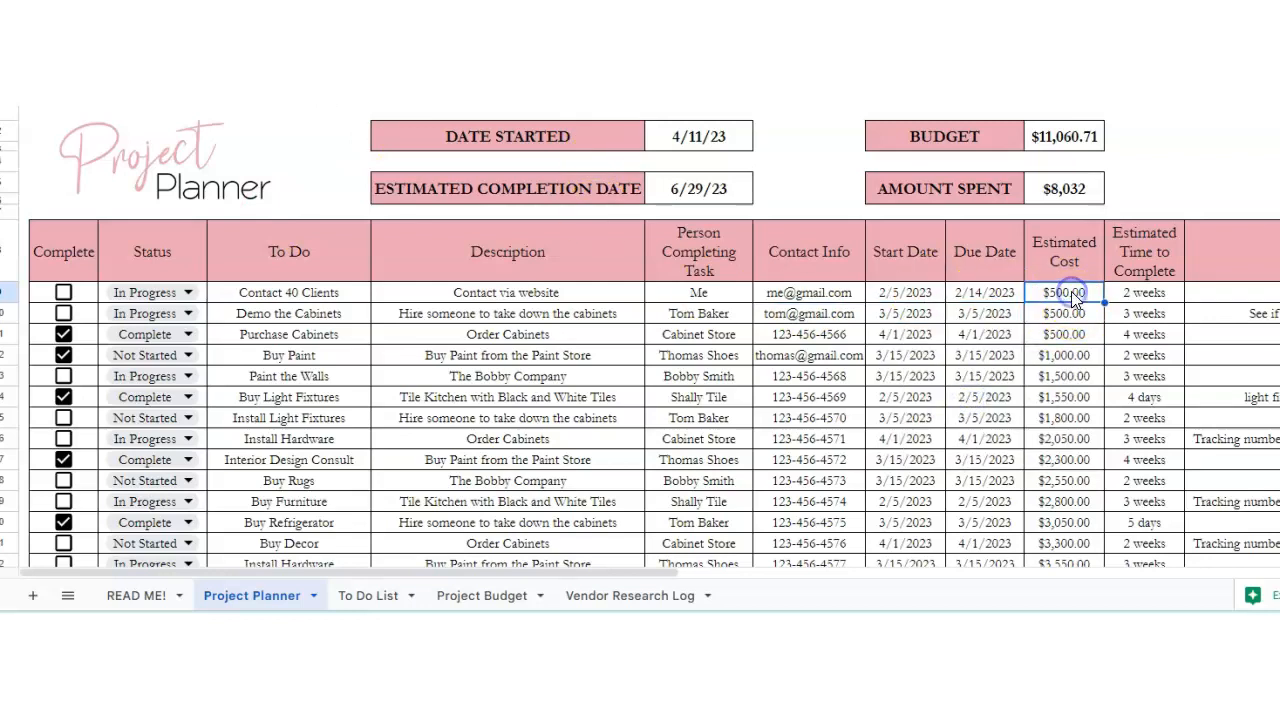
type("0")
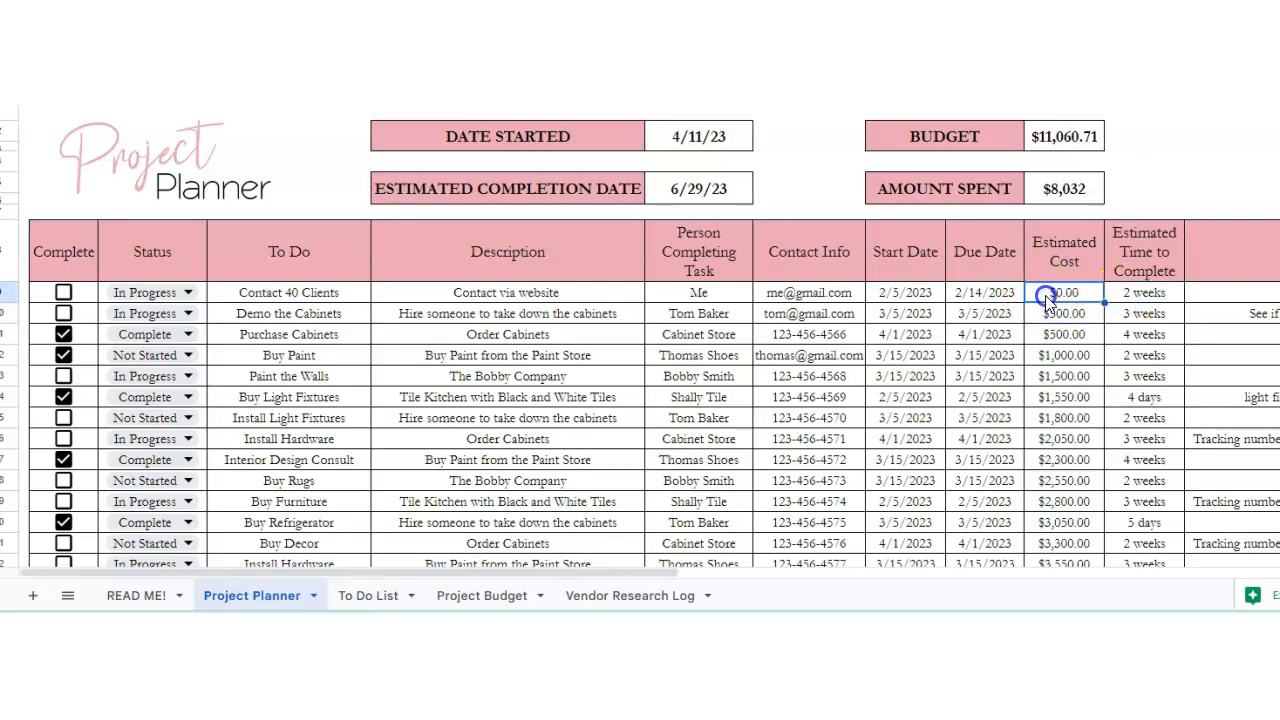
left_click(1063, 292)
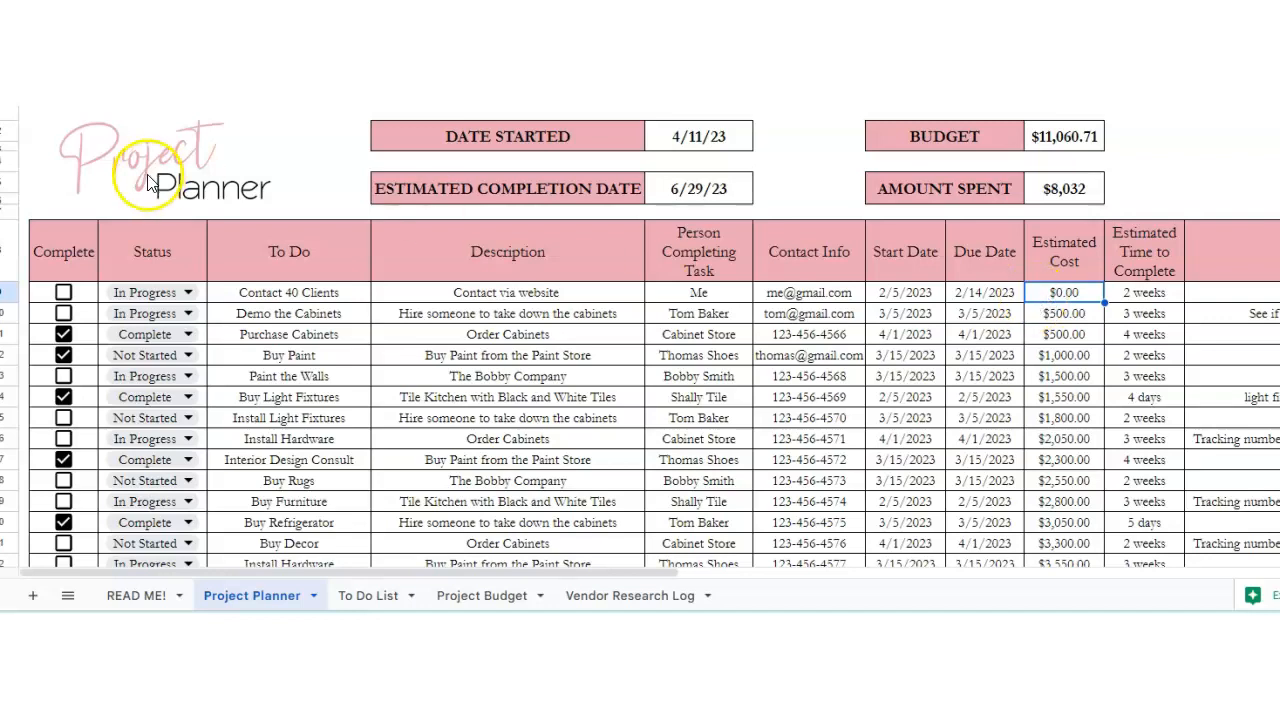
left_click(1144, 292)
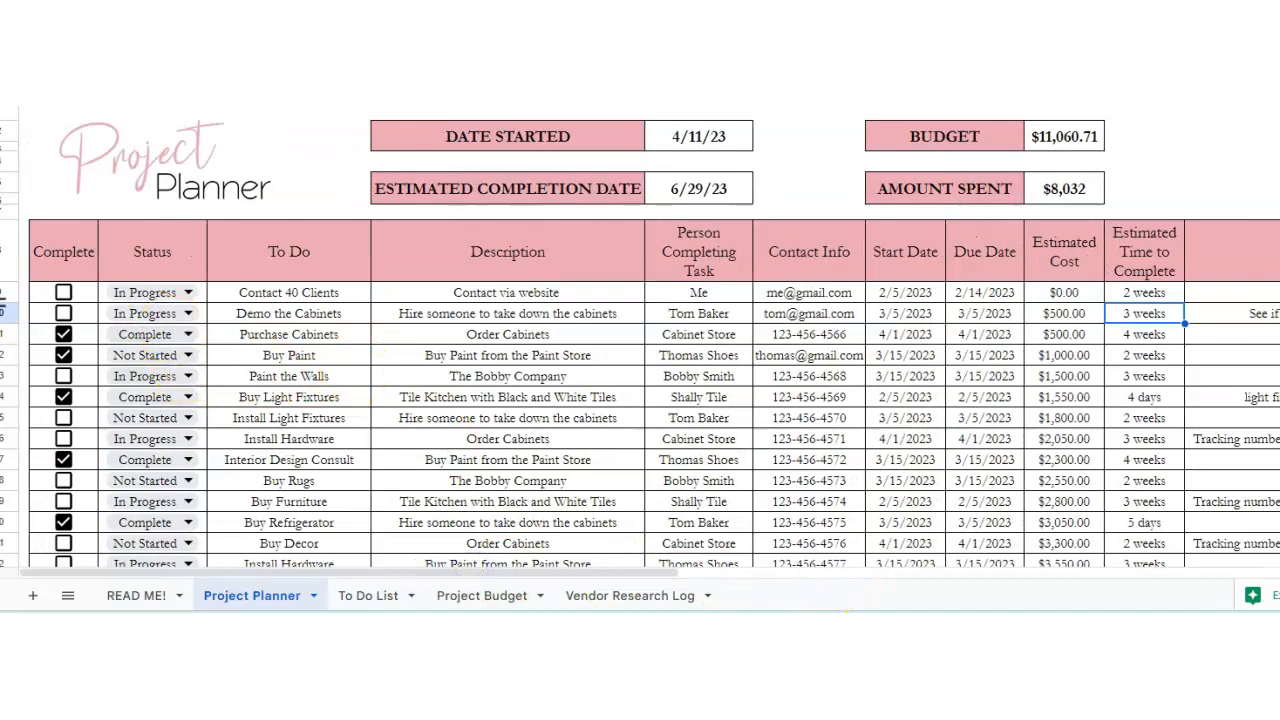
- Tick Contact 40 Clients complete, then try the second task's checkbox and status choices
left_click(62, 292)
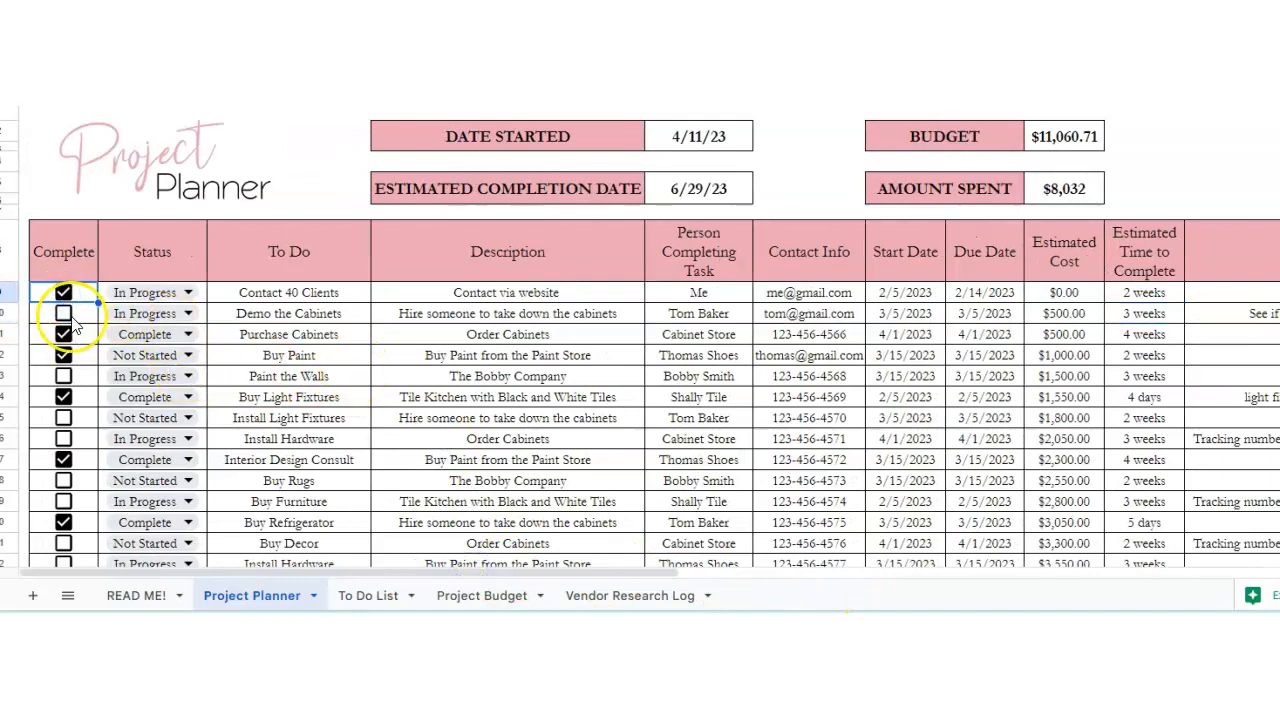
left_click(63, 313)
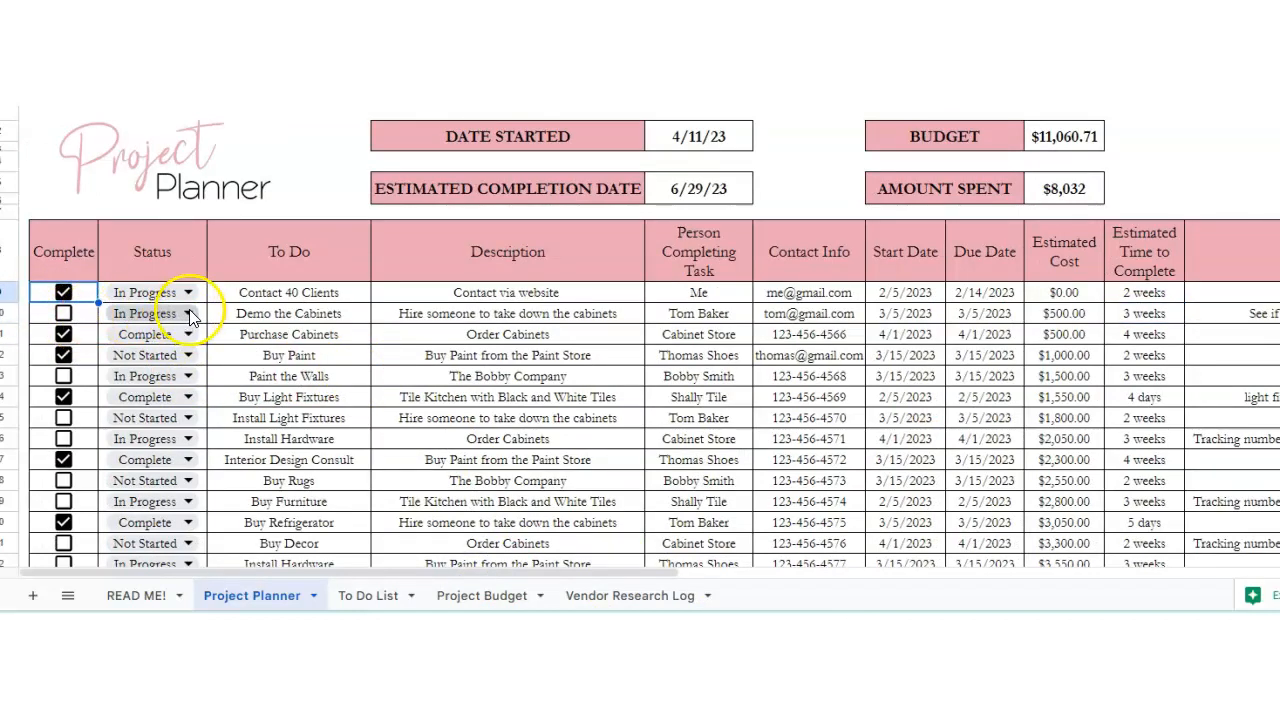
left_click(188, 313)
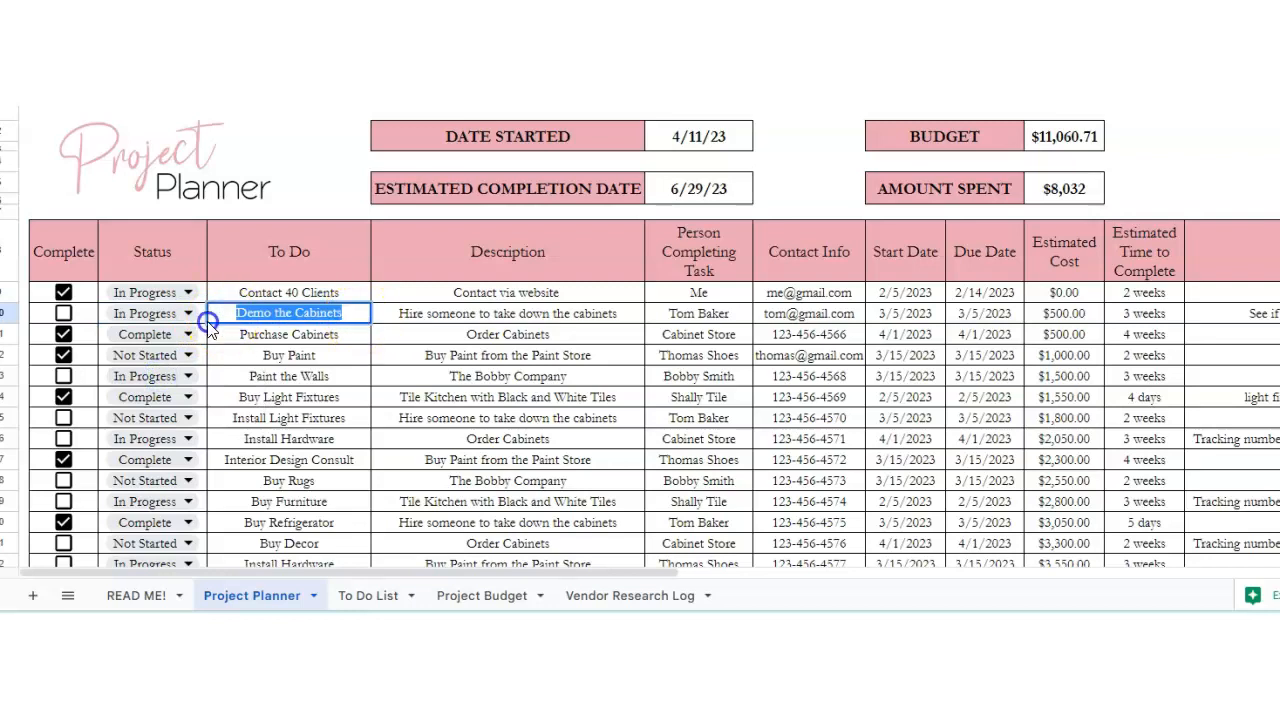
type("Want")
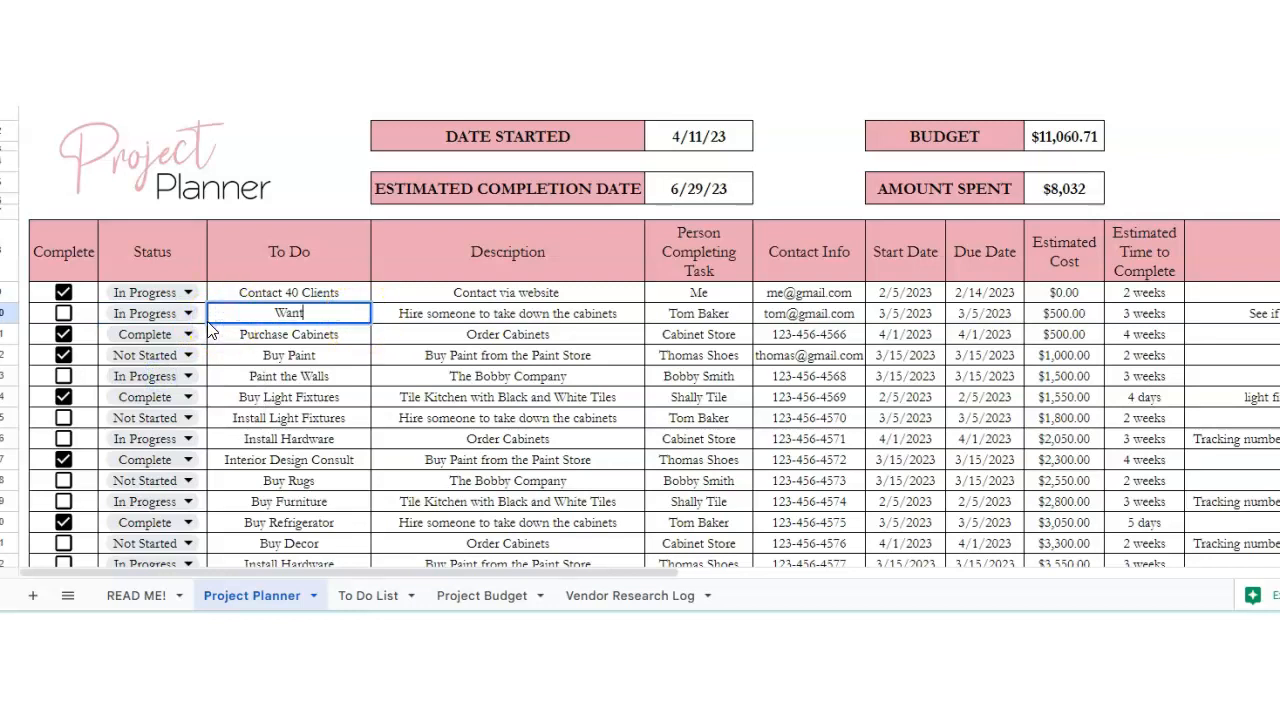
type("Paint the Walls")
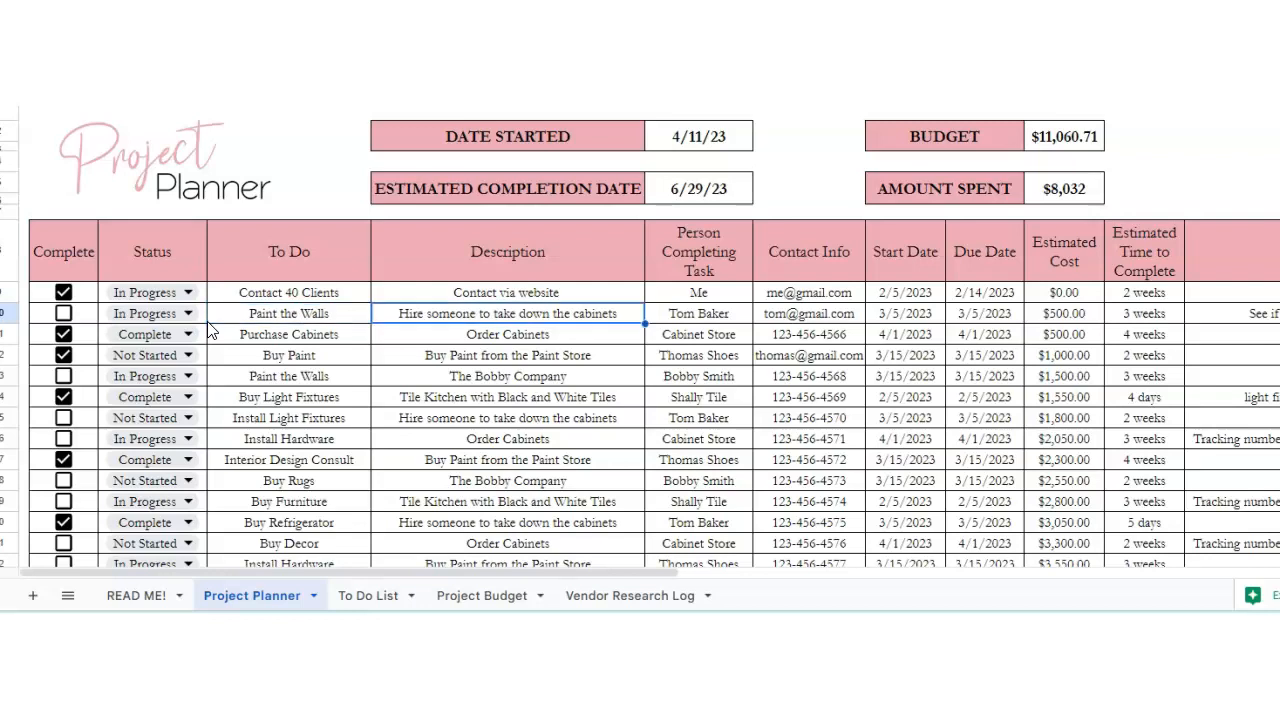
type("Paint the Wall Gray")
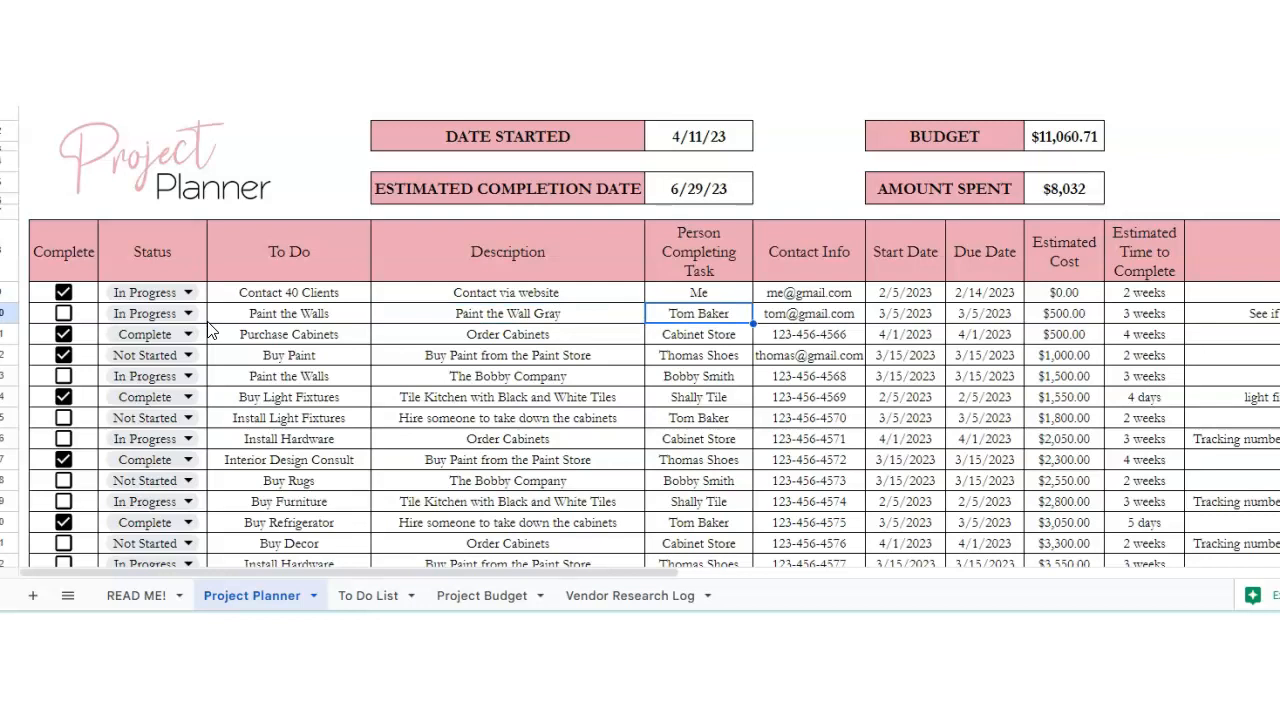
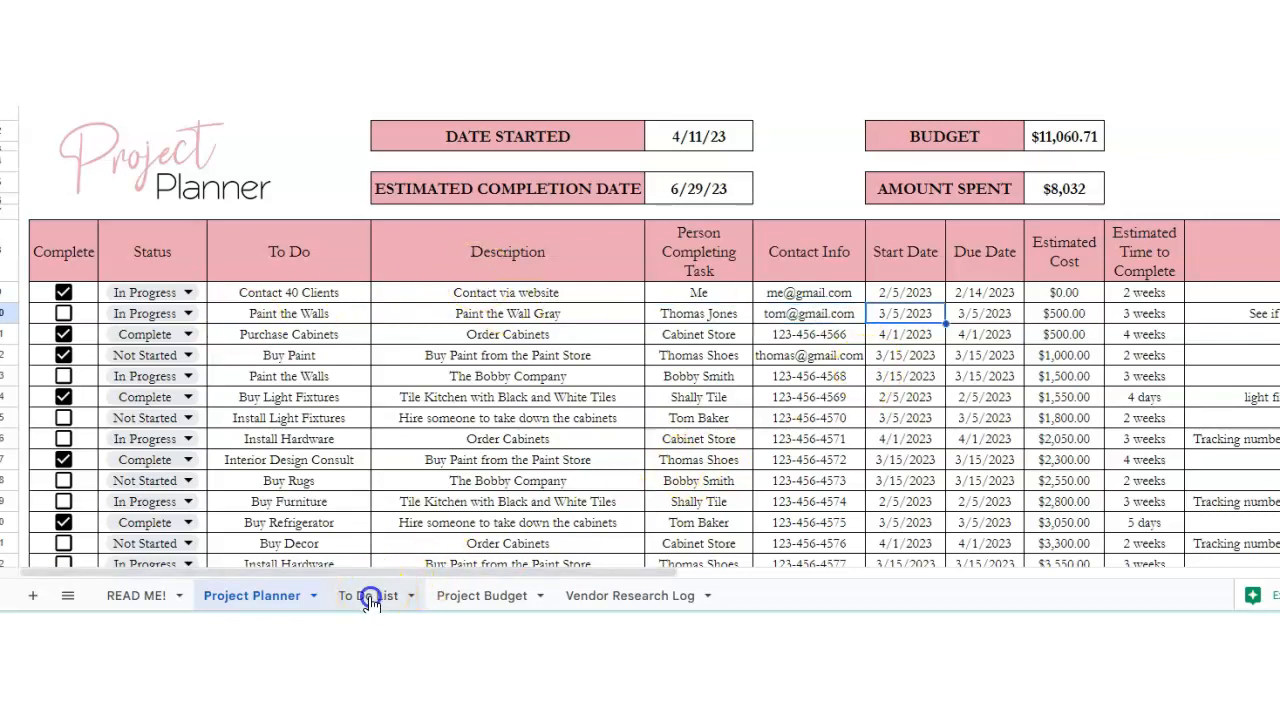
- On the To Do List, add Hire Painter due 3/3/23 and Call 30 Leads due 3/23/23
left_click(369, 595)
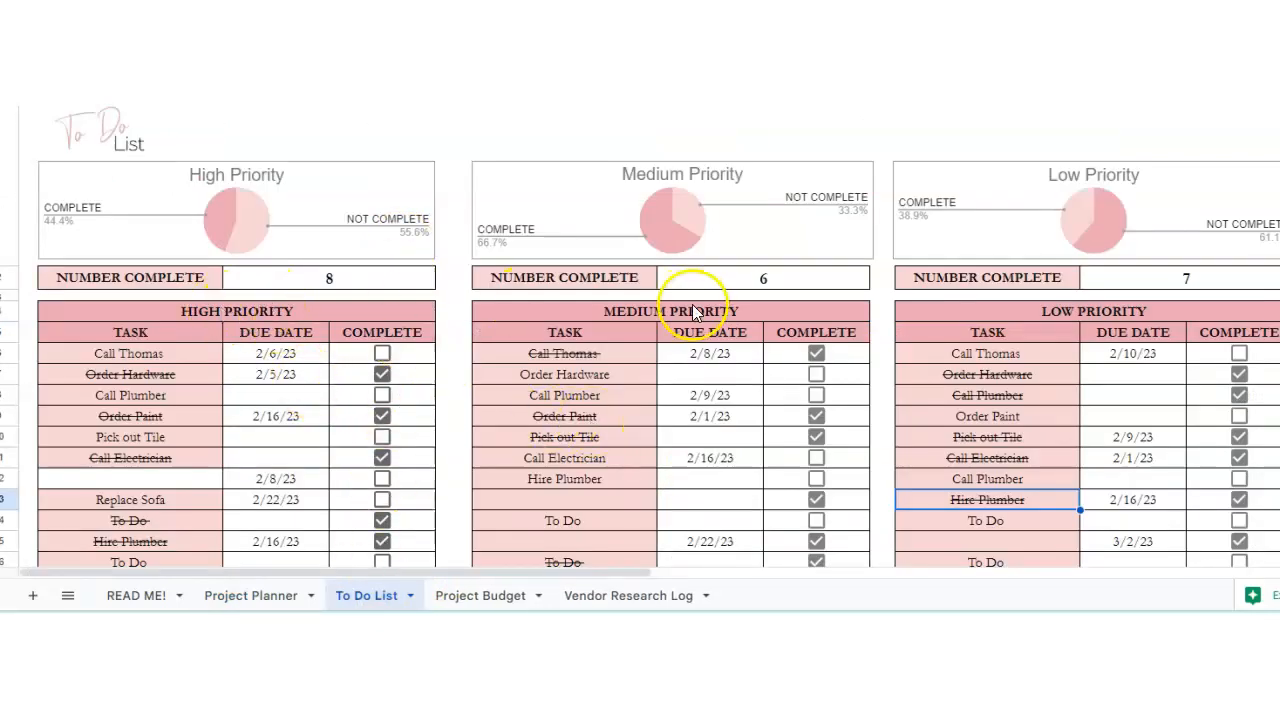
left_click(130, 353)
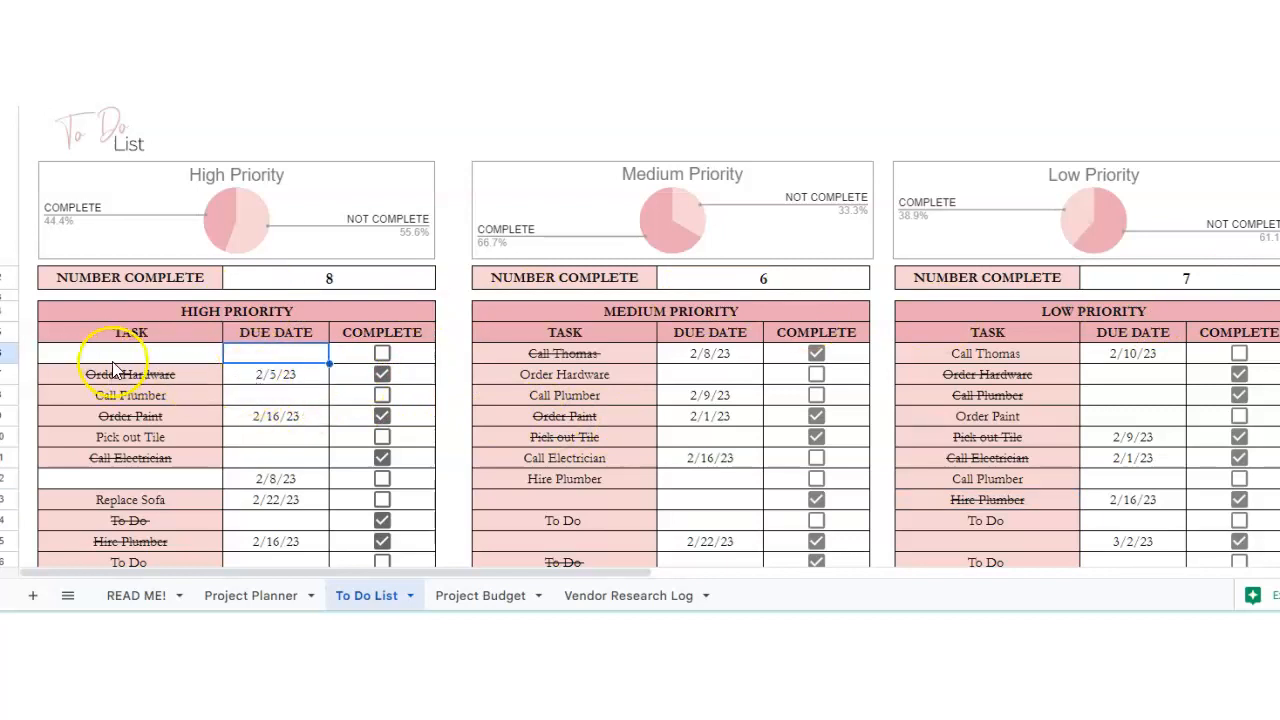
type("Hir")
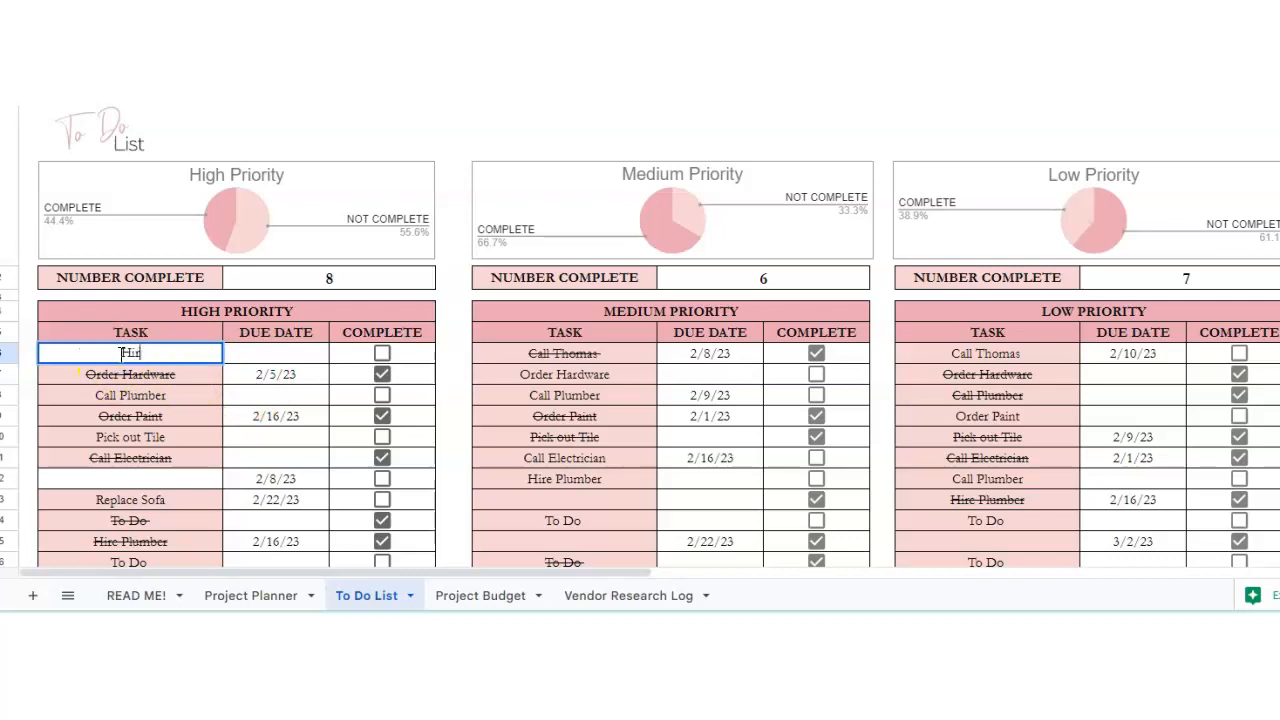
type("Hire Painter")
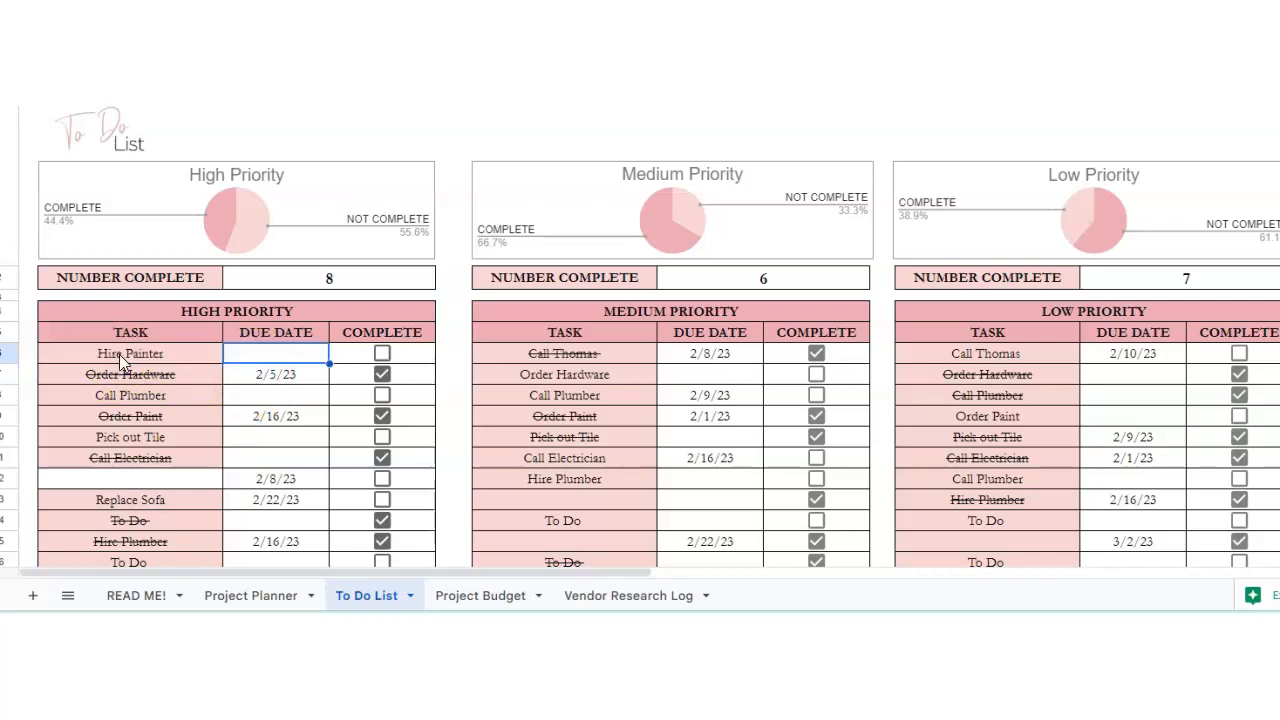
left_click(276, 352)
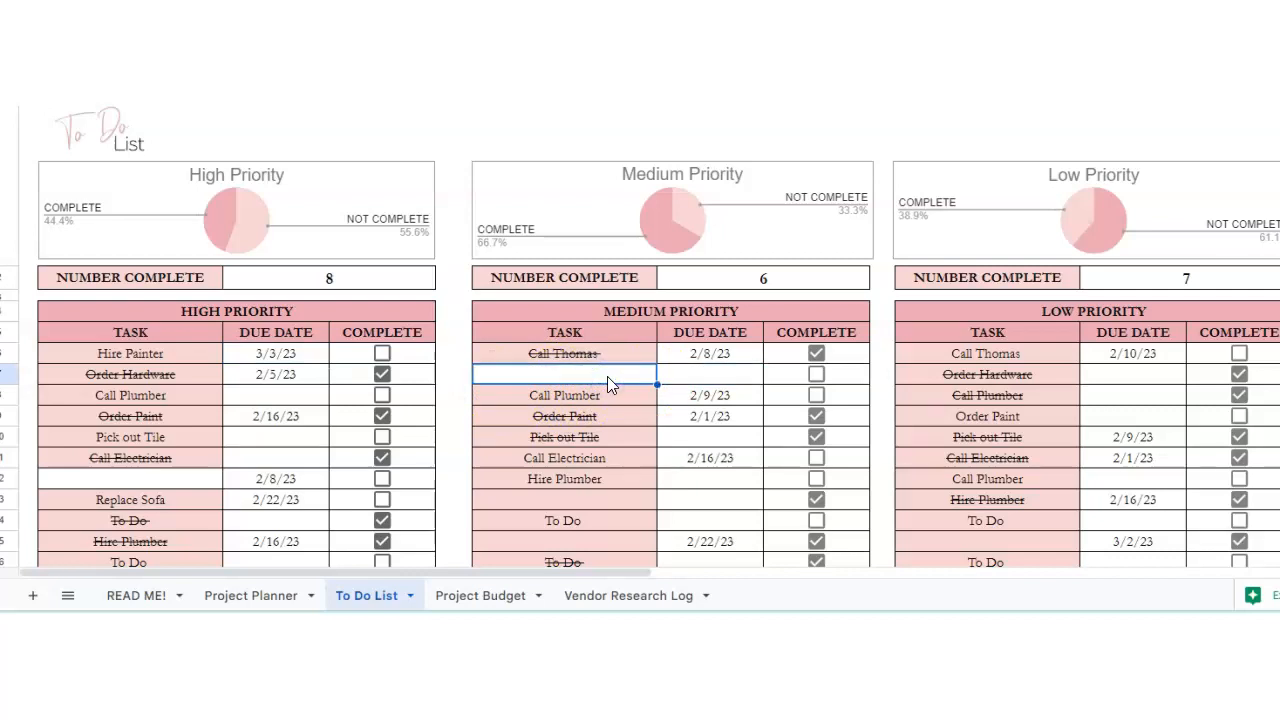
type("Call 30 C")
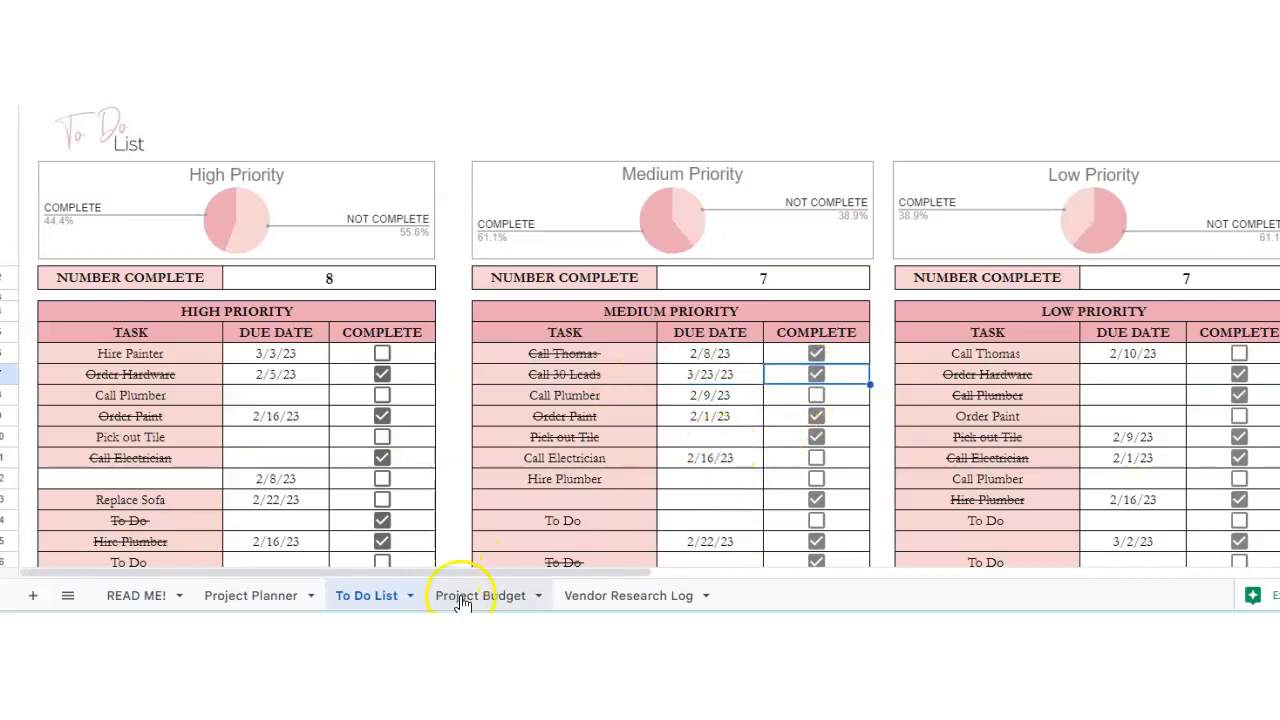
- On the Project Budget sheet, clear the Materials/Paint budget row
left_click(480, 595)
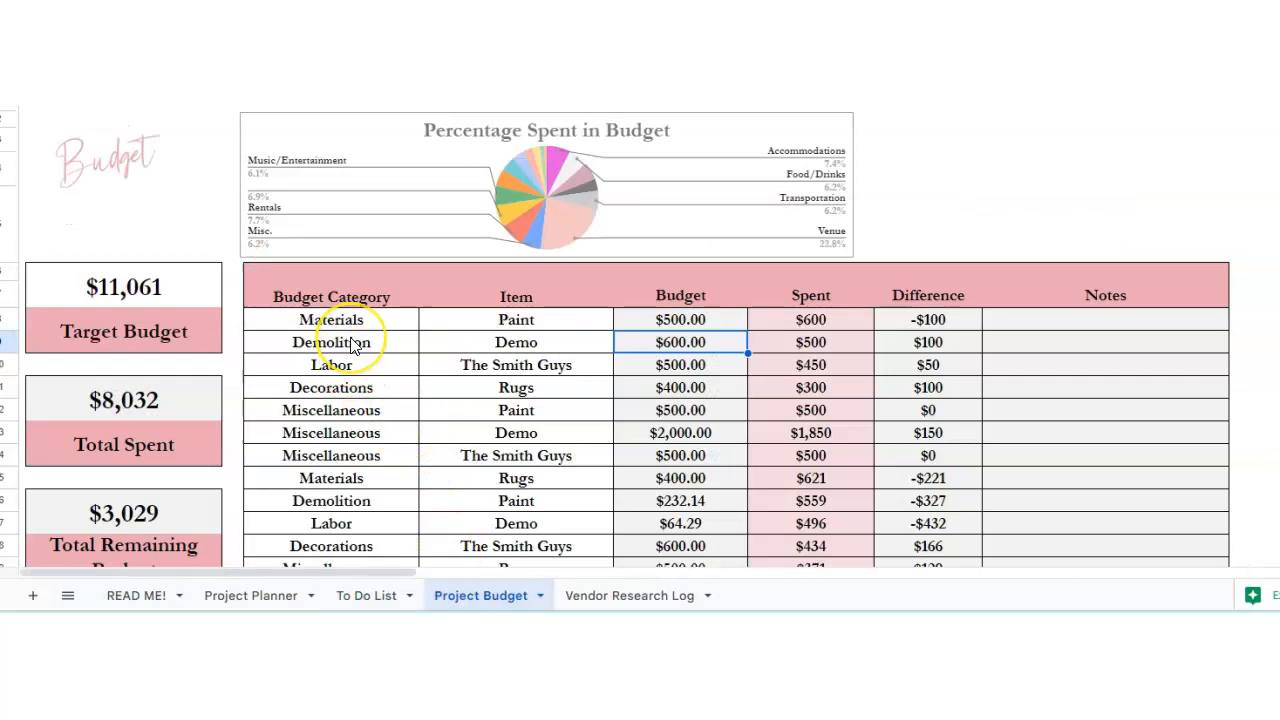
mouse_move(135, 302)
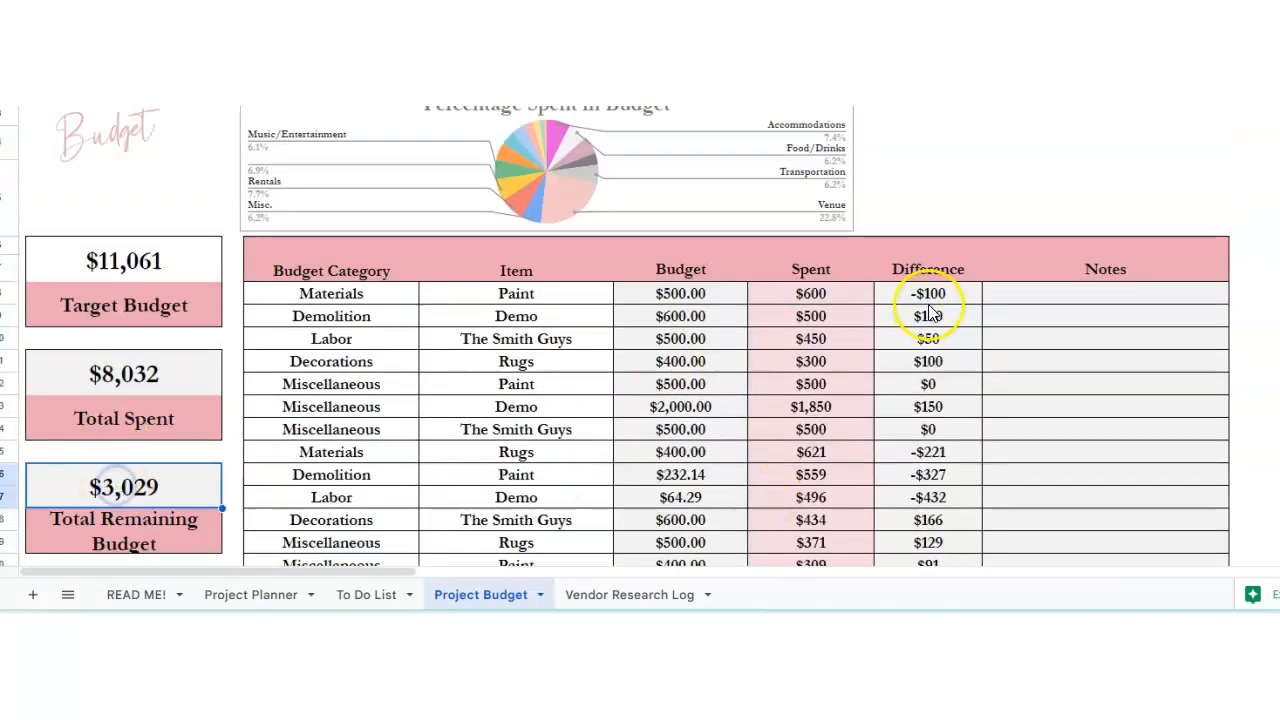
scroll("down", 3)
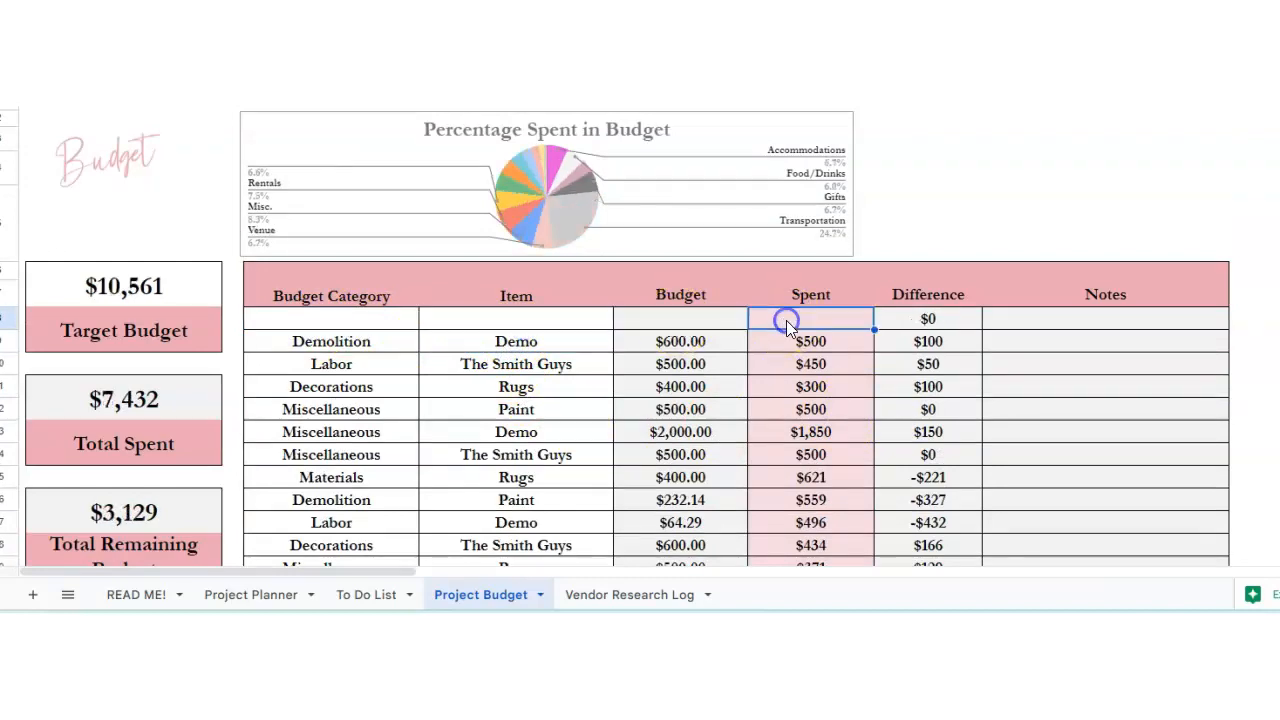
- Fill the first budget row with Labor, Hire Painter, $2,000 budgeted, $1,500 spent, and a note
left_click(330, 318)
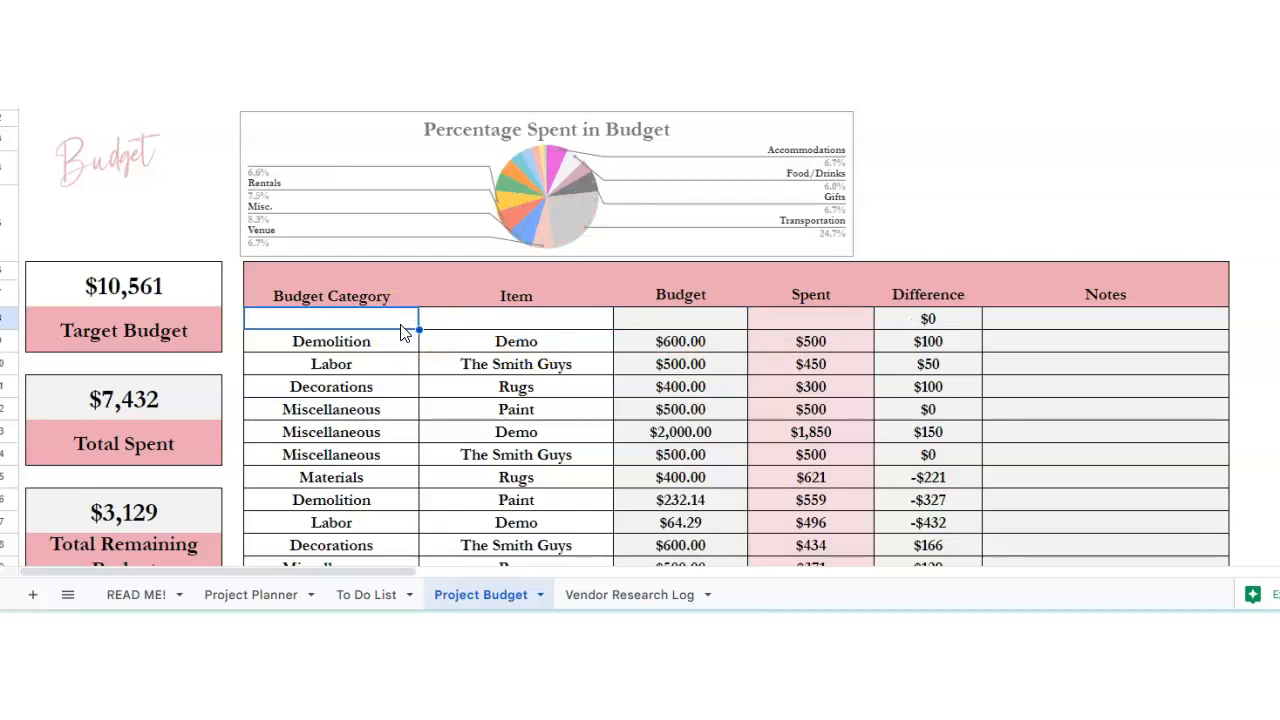
type("Labor")
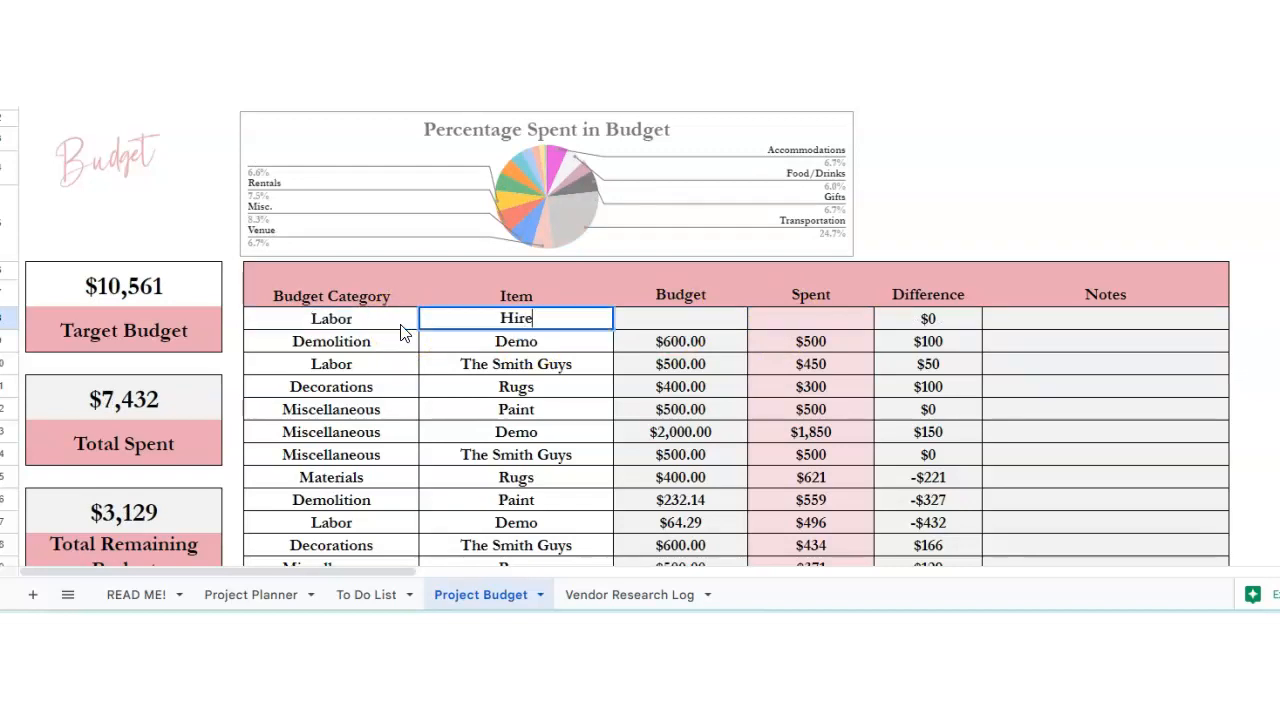
type("Painter")
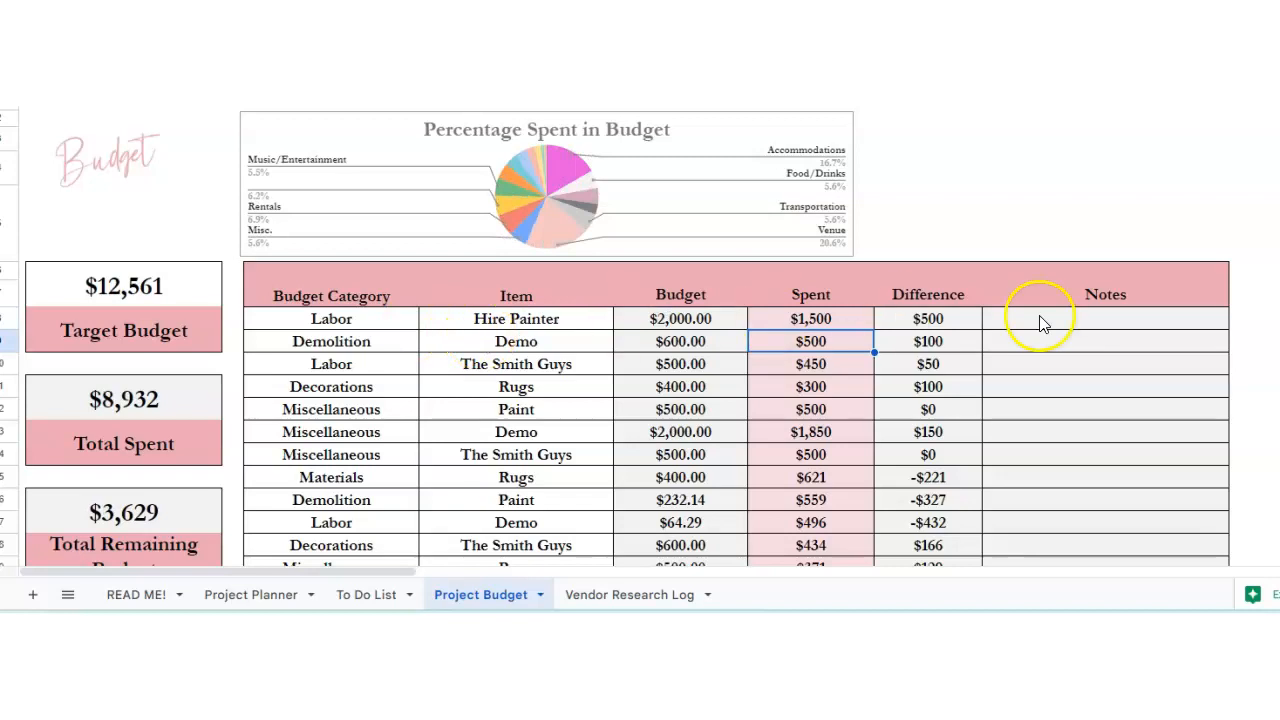
type("notes")
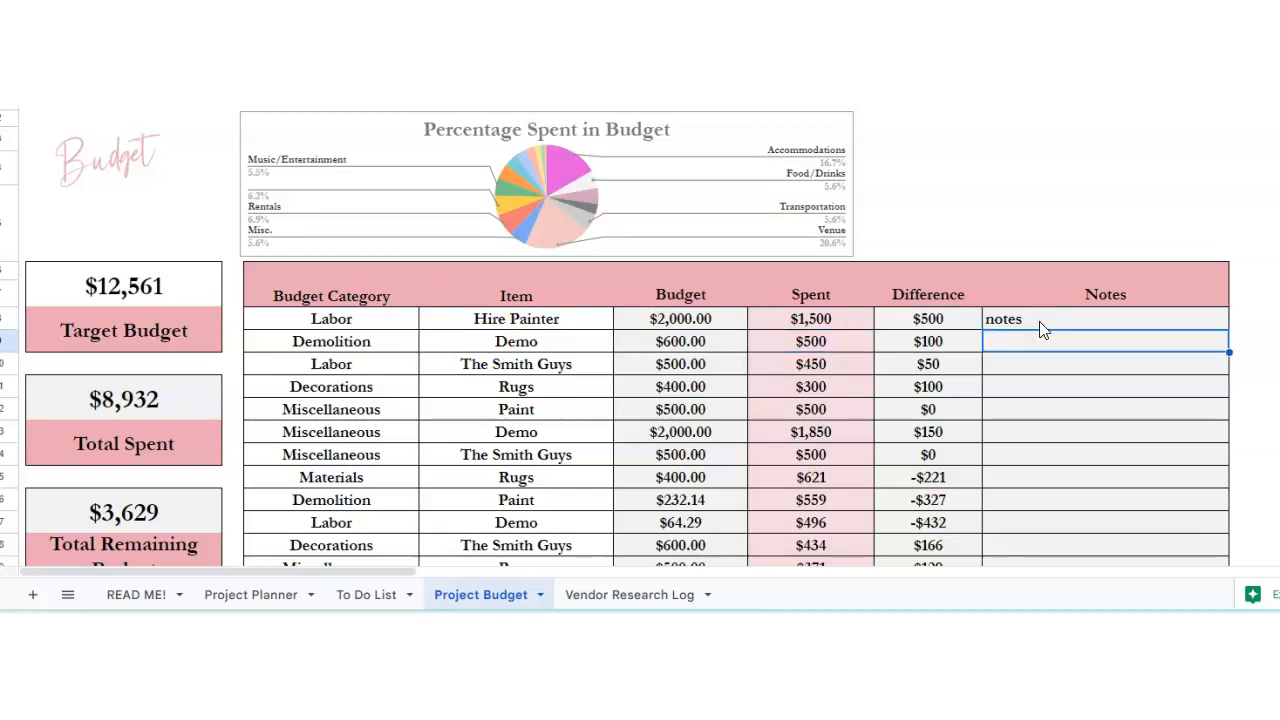
left_click(627, 594)
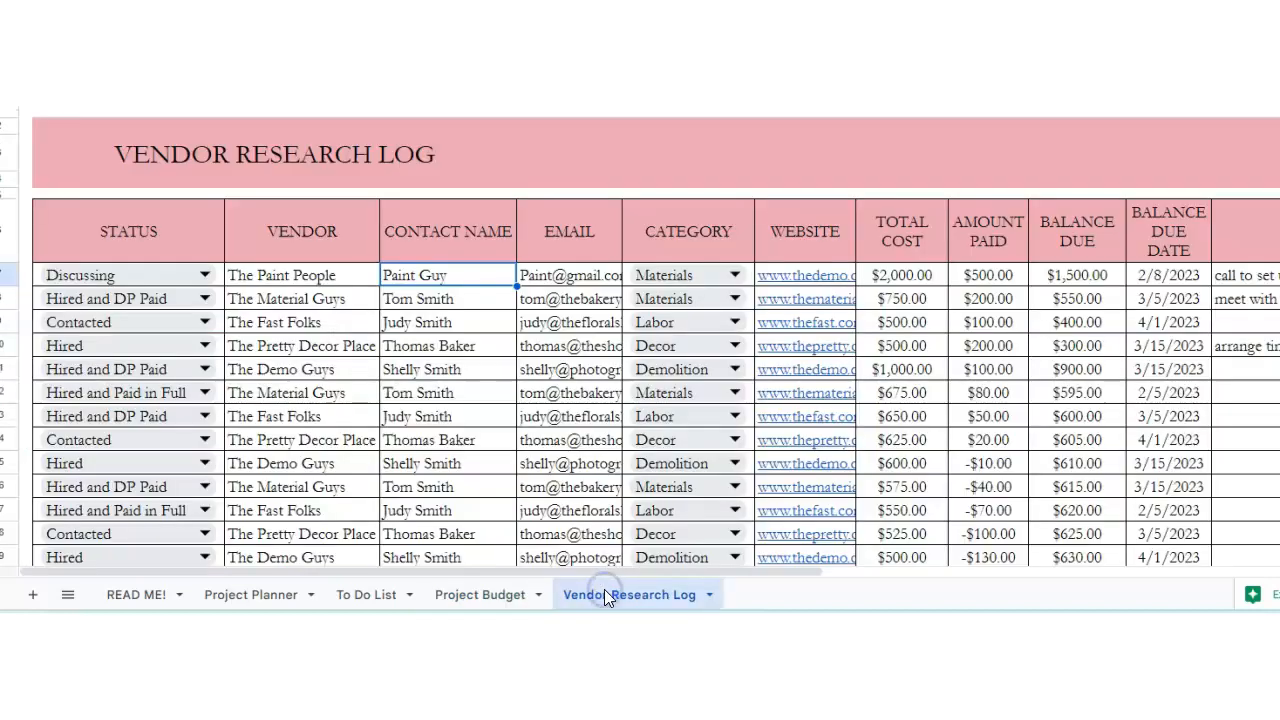
mouse_move(437, 434)
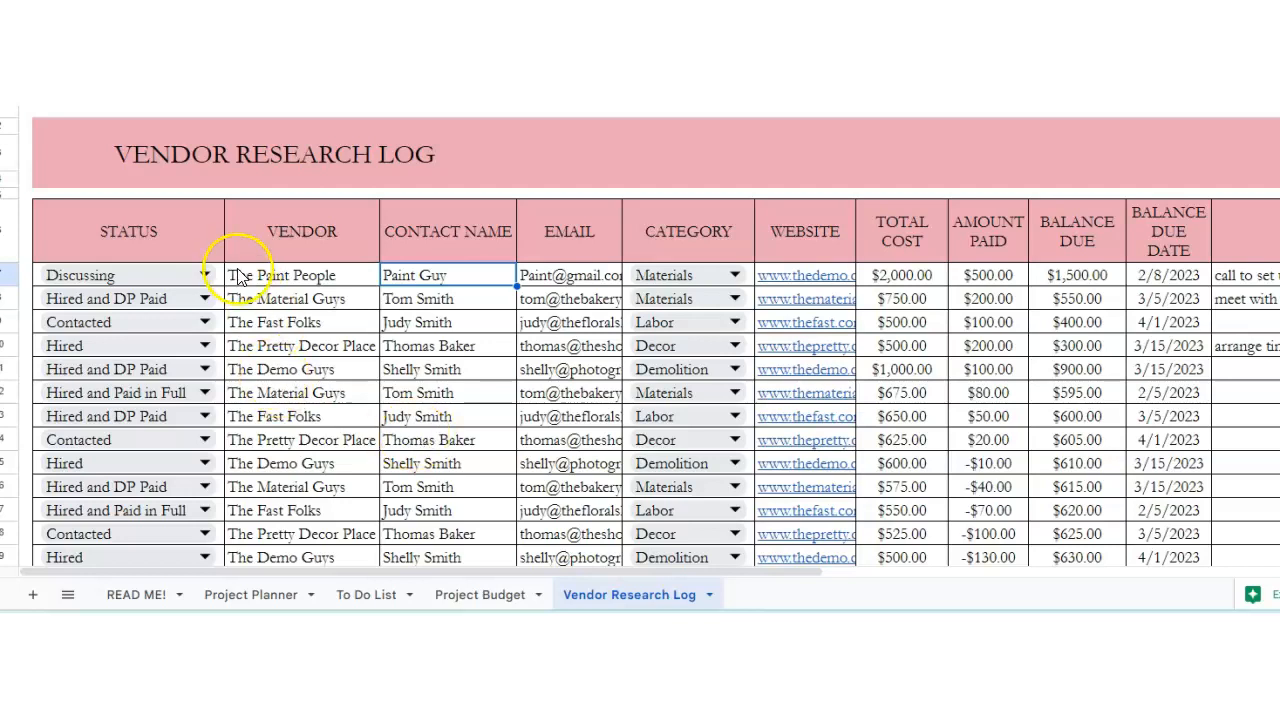
mouse_move(290, 290)
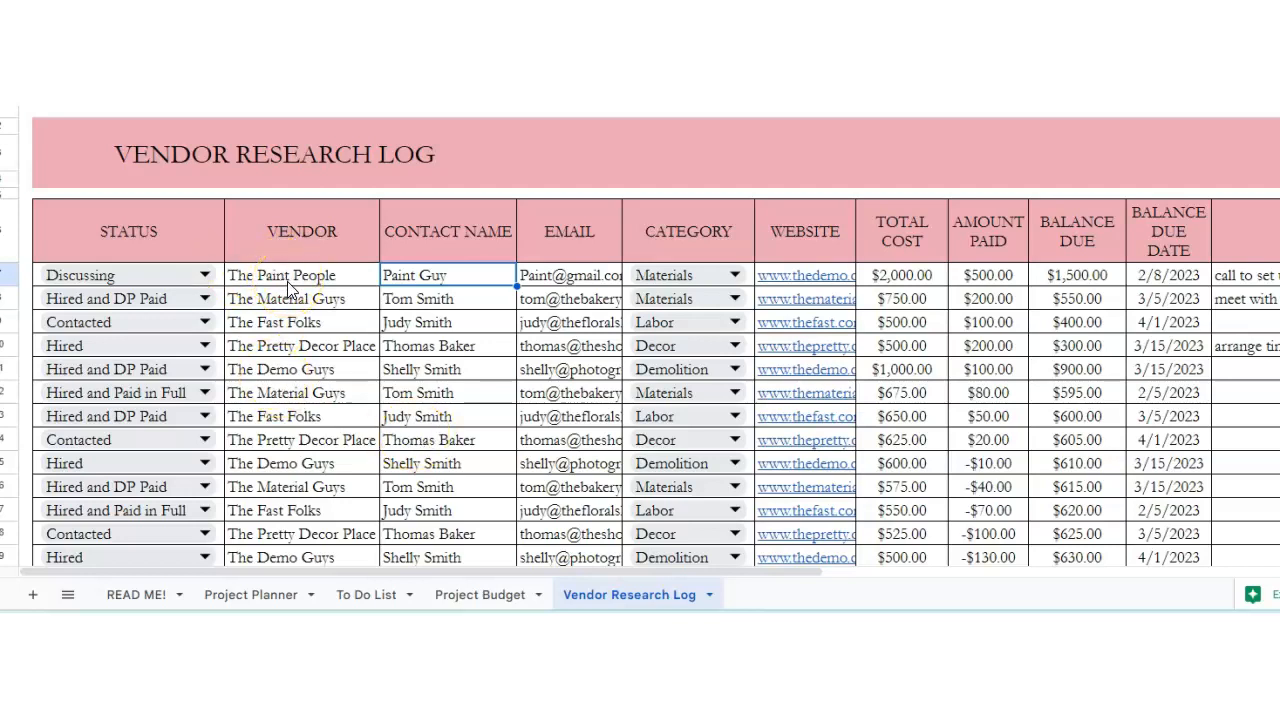
left_click(300, 274)
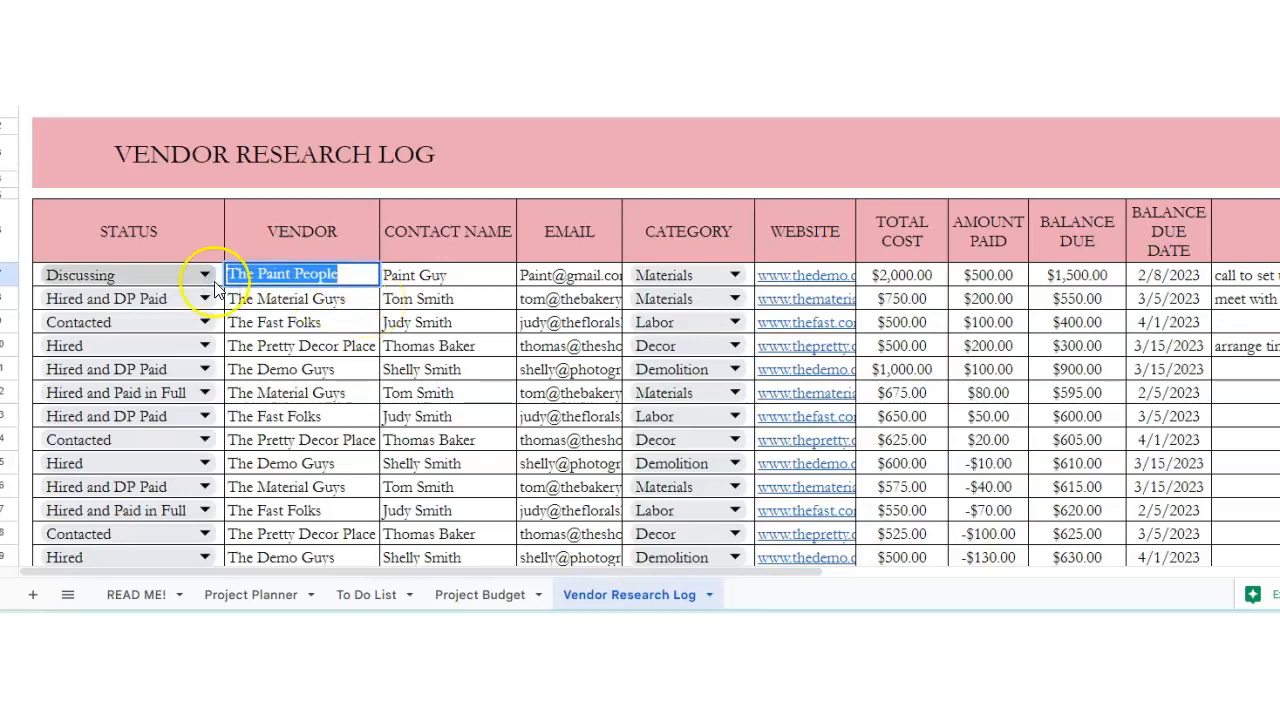
- Set the first vendor's status to Contacted and rename the vendor The Paint Guys
left_click(205, 274)
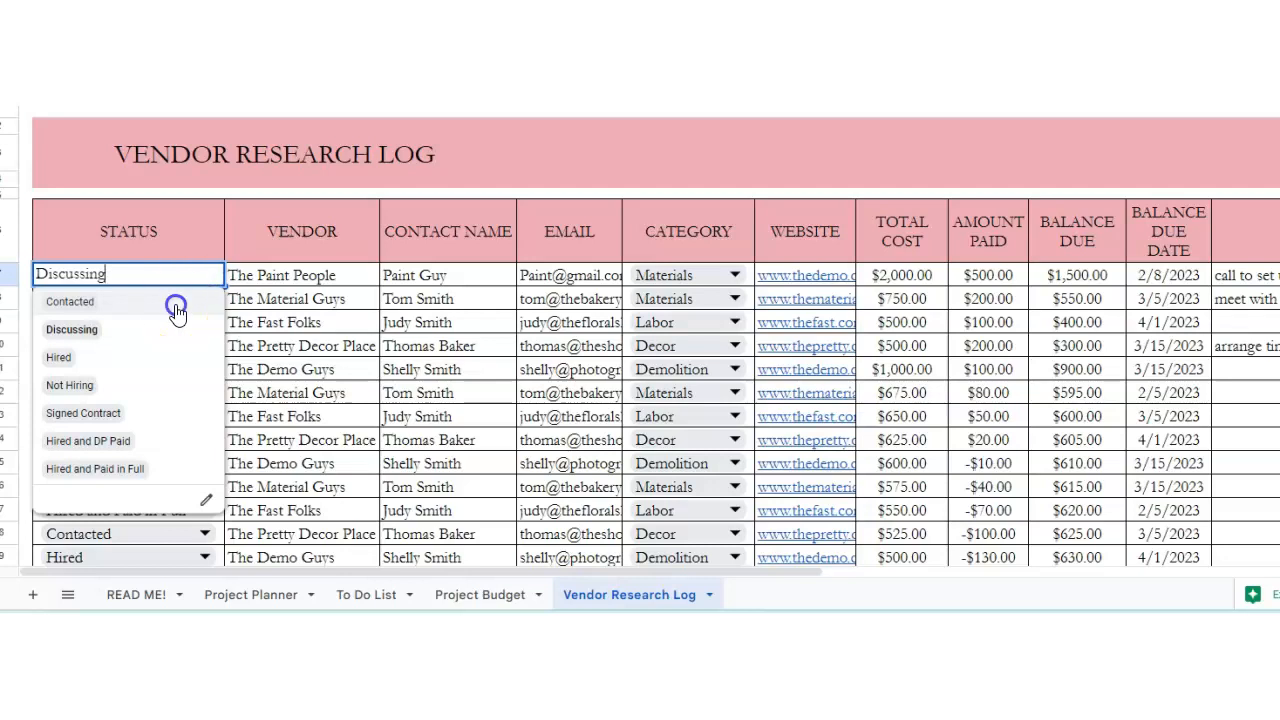
left_click(70, 301)
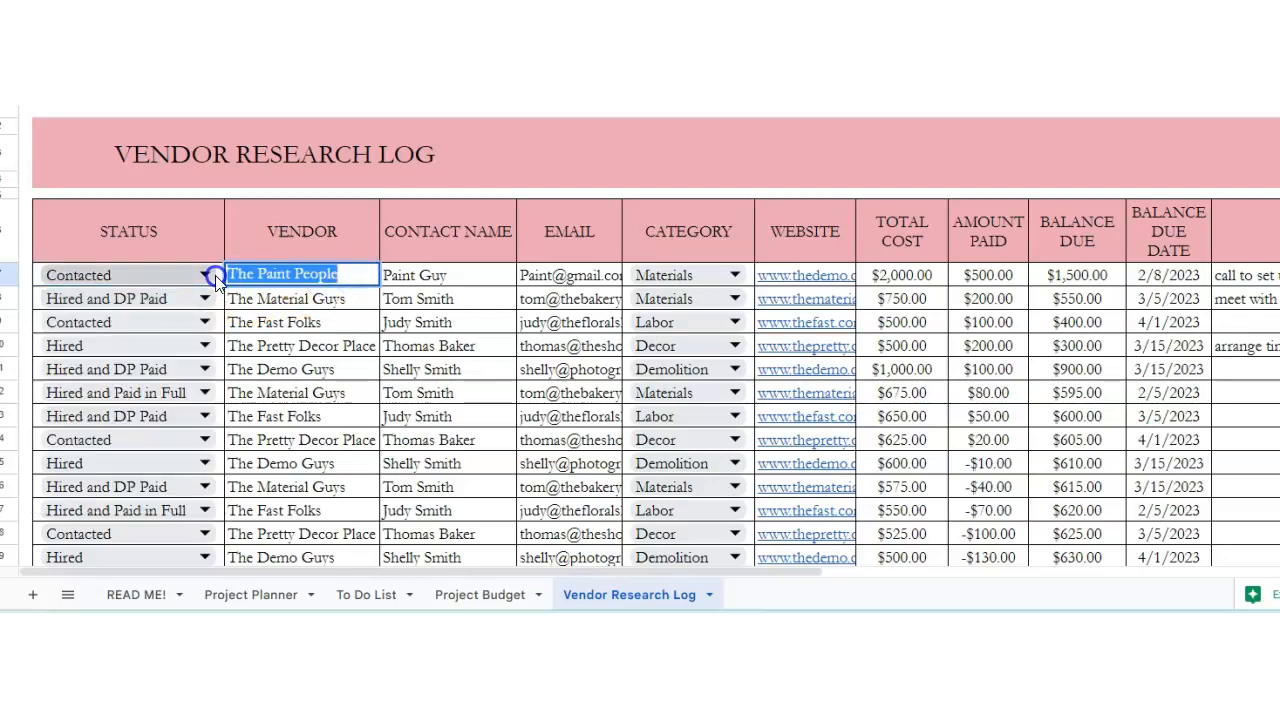
type("The")
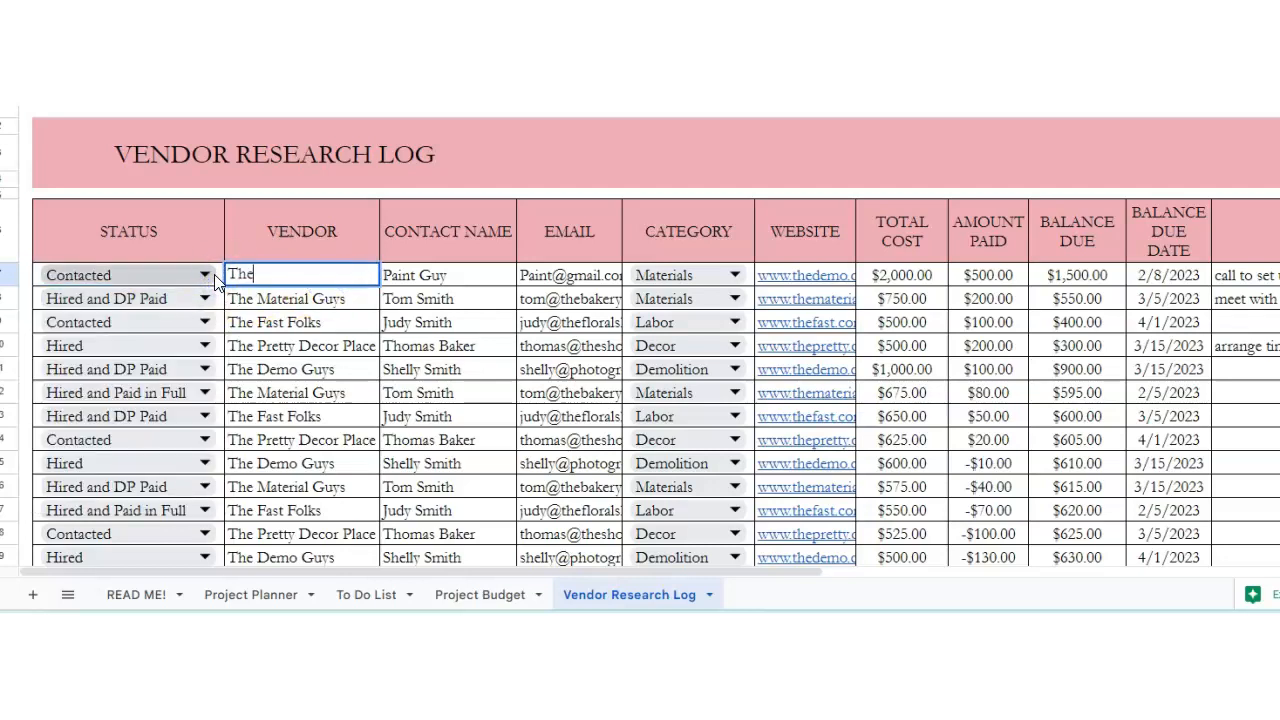
type("Paint Guys")
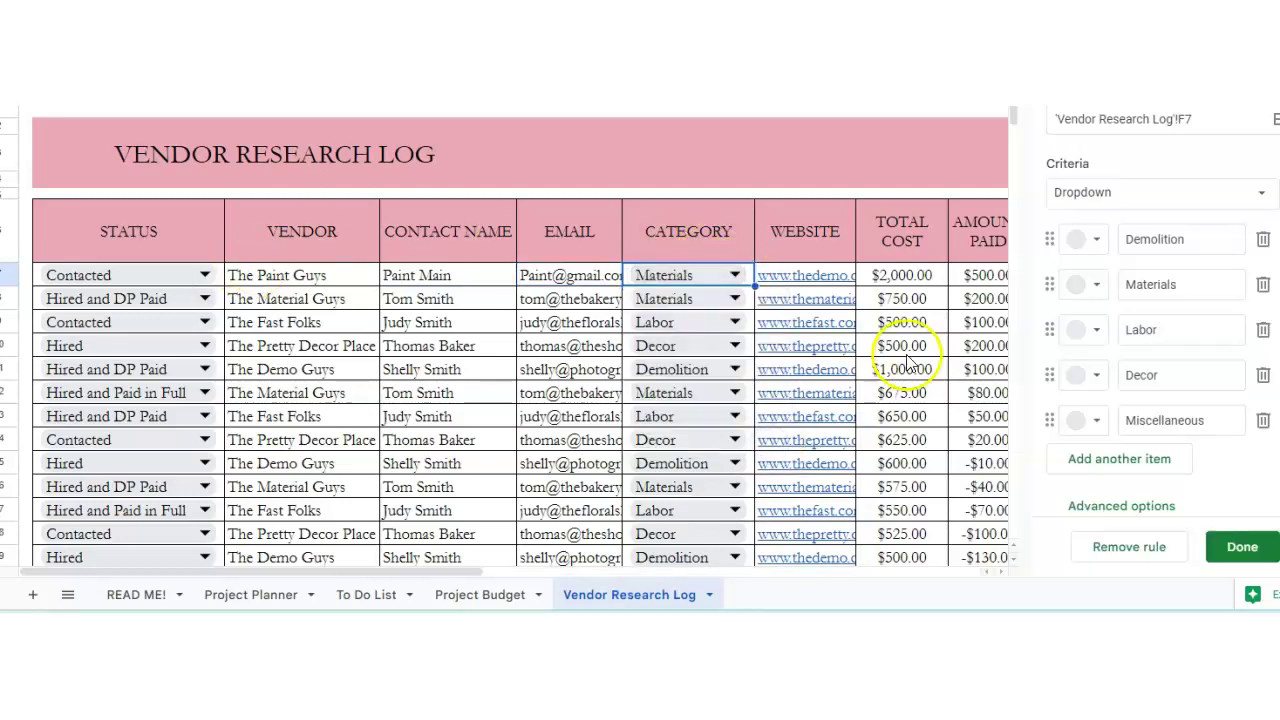
- Add 'Another Item' to the Category dropdown options and confirm the rule
type("And")
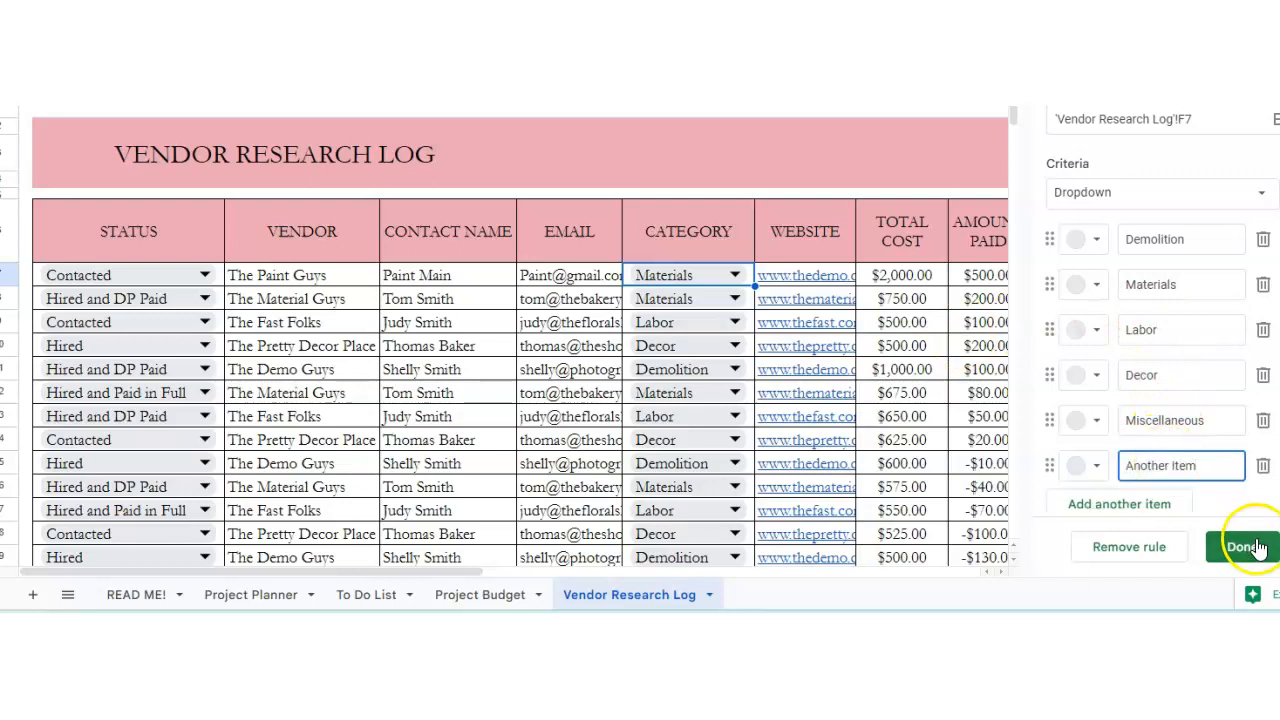
left_click(1242, 546)
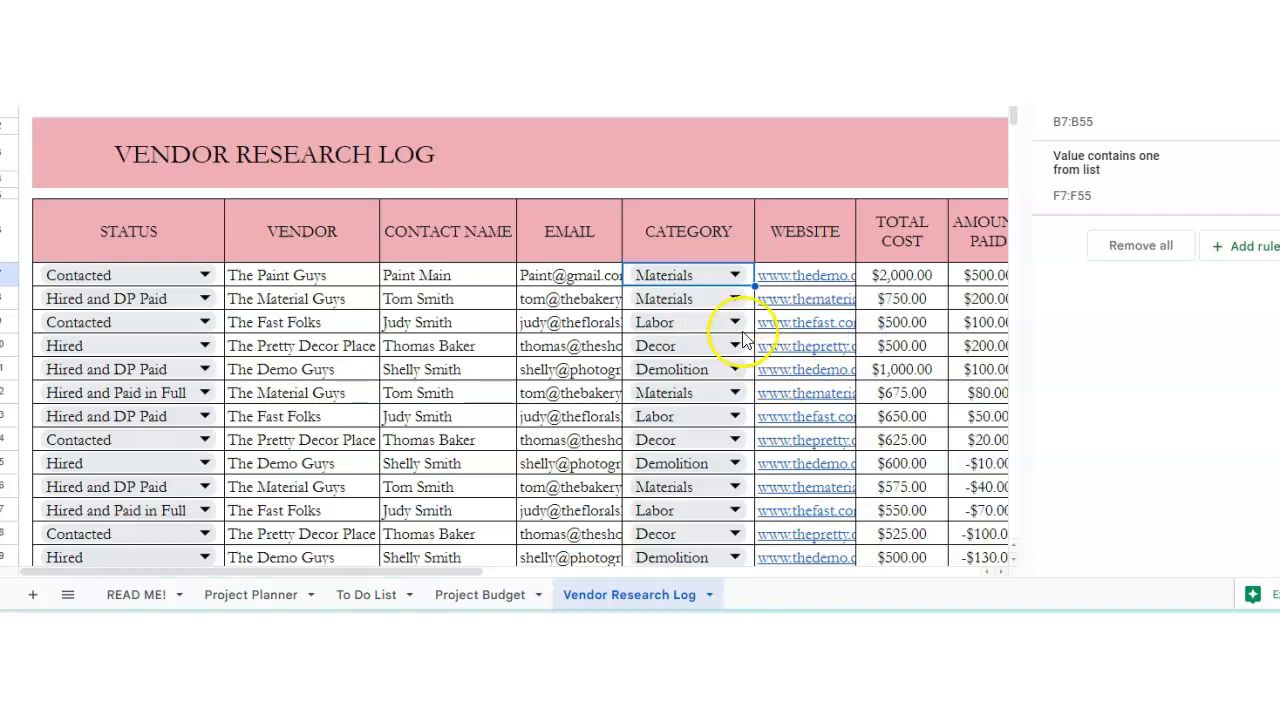
- Close the Category dropdown rule settings, dismiss the open popups, and return to Project Planner
left_click(735, 275)
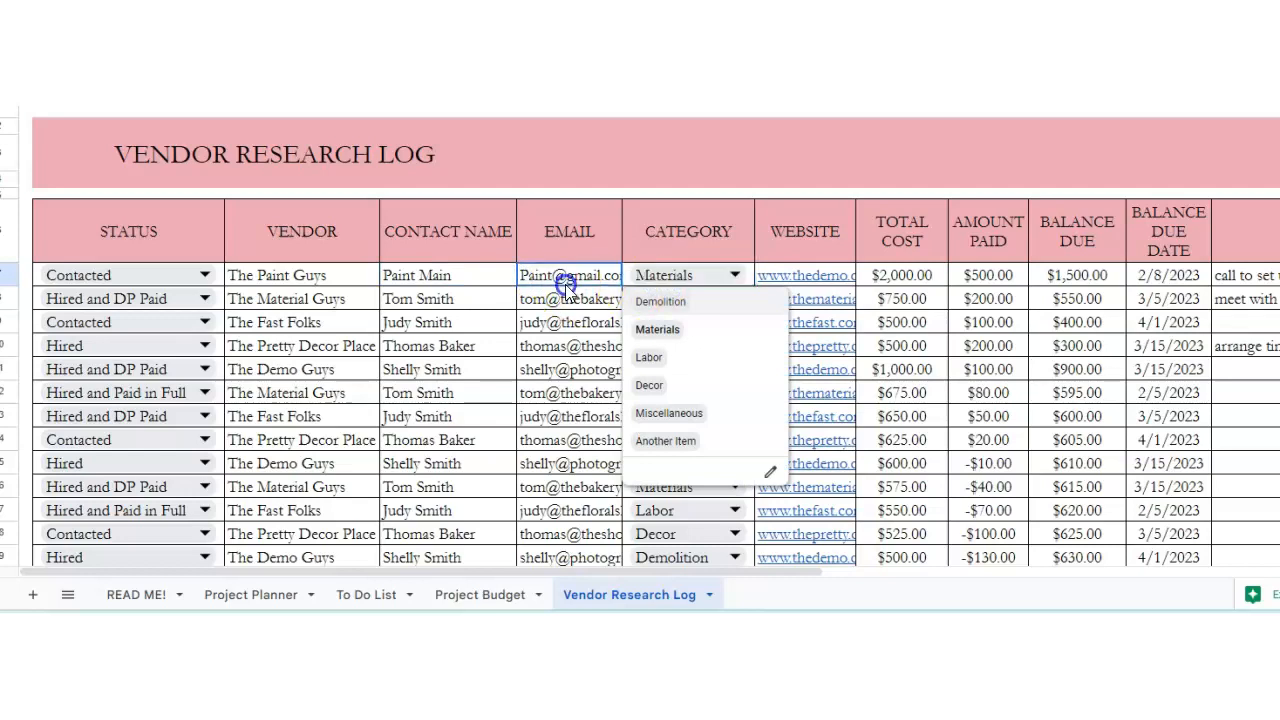
left_click(588, 298)
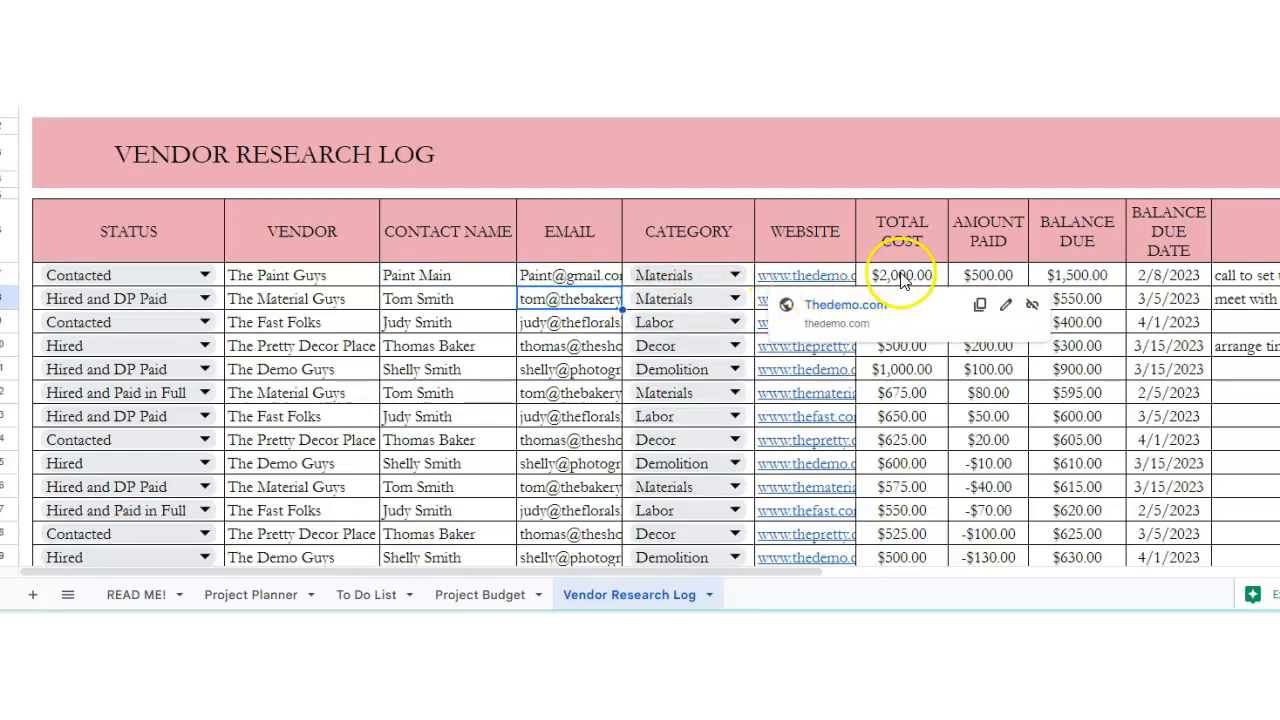
left_click(1076, 274)
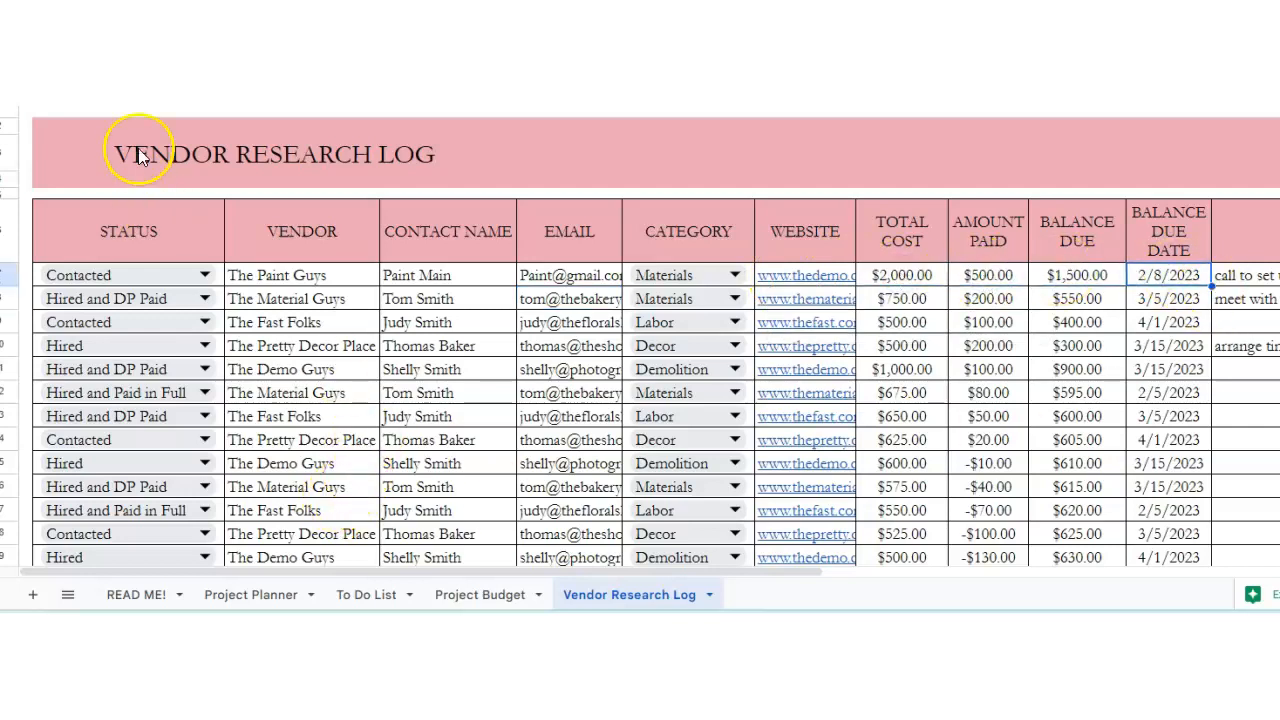
left_click(250, 594)
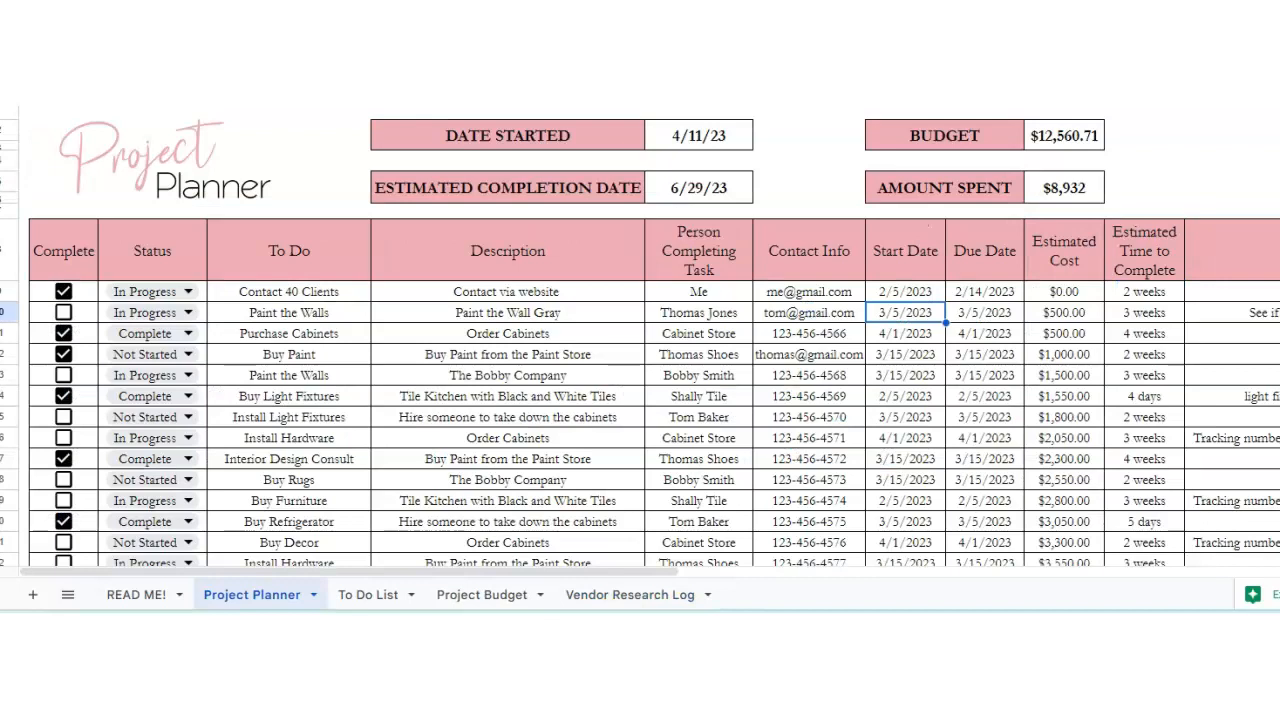